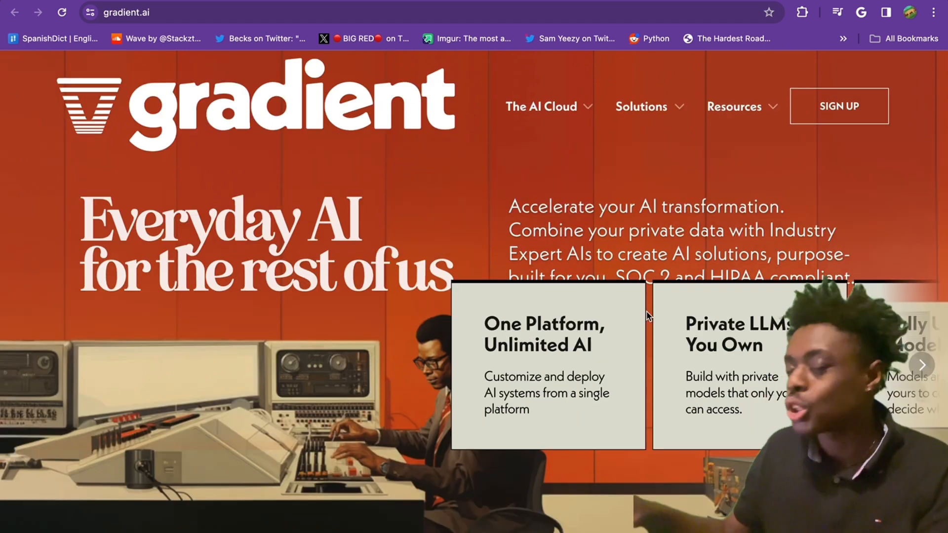
# - Browse the gradient.ai homepage feature-card carousel, then sign in to reach the Select Workspace page
pyautogui.scroll(-3)
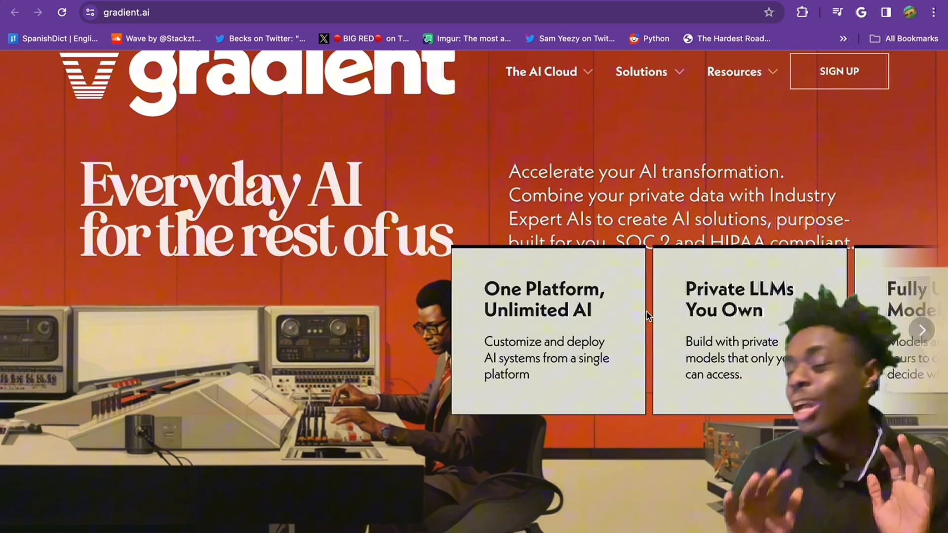
pyautogui.click(922, 330)
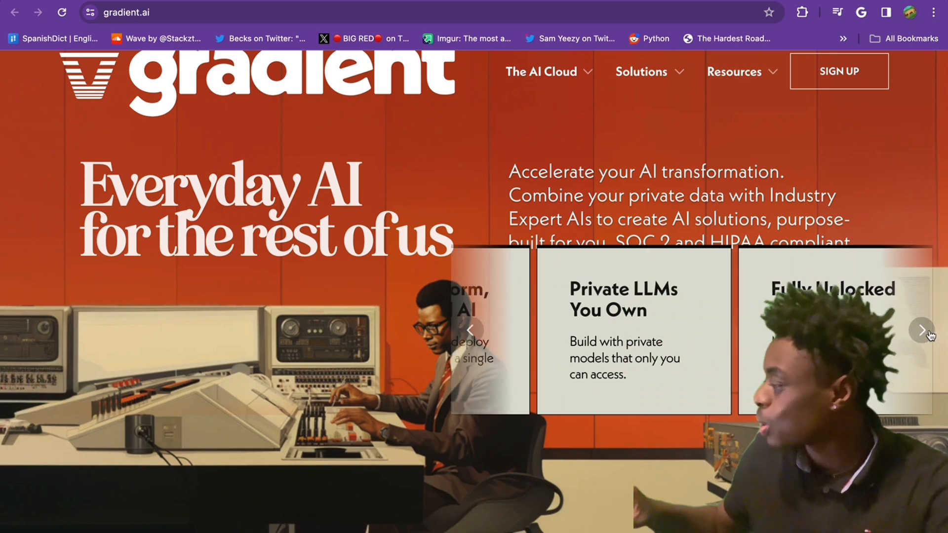
pyautogui.click(921, 331)
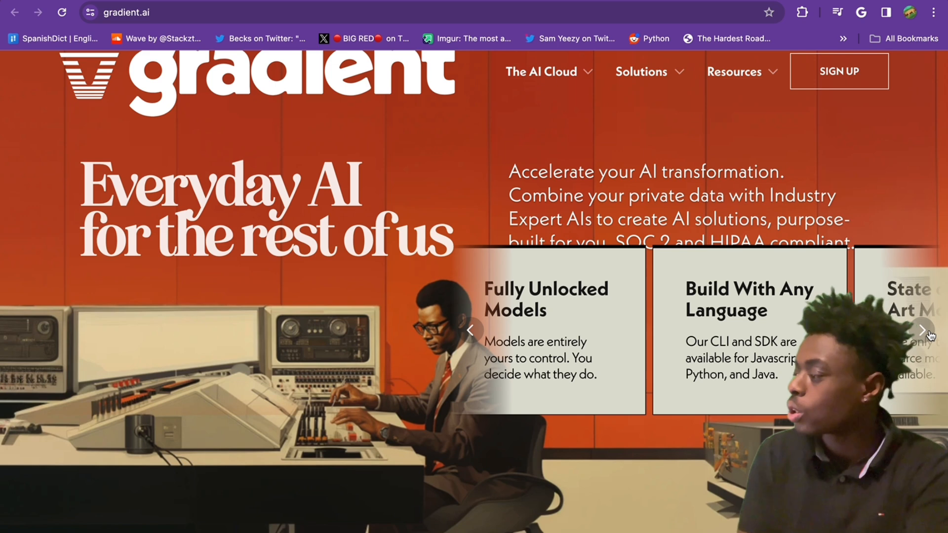
pyautogui.click(922, 331)
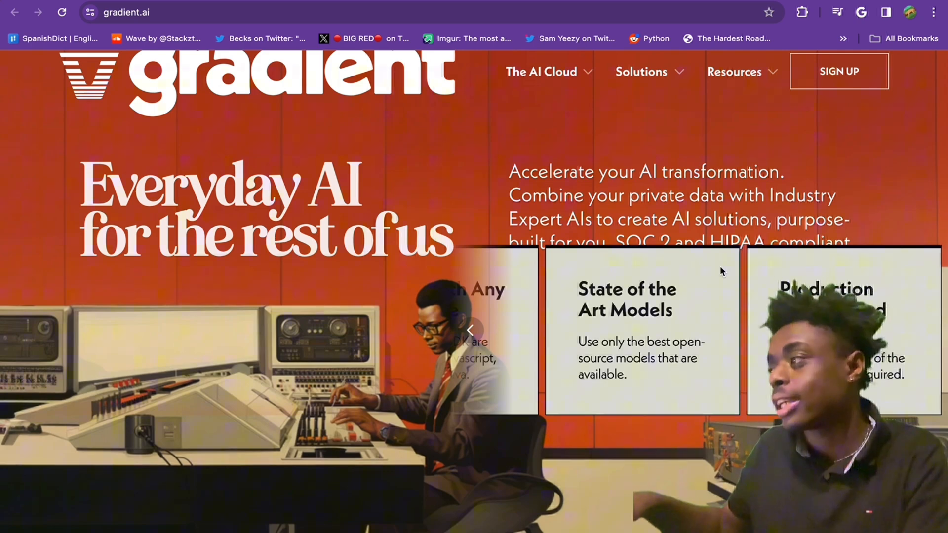
pyautogui.click(838, 71)
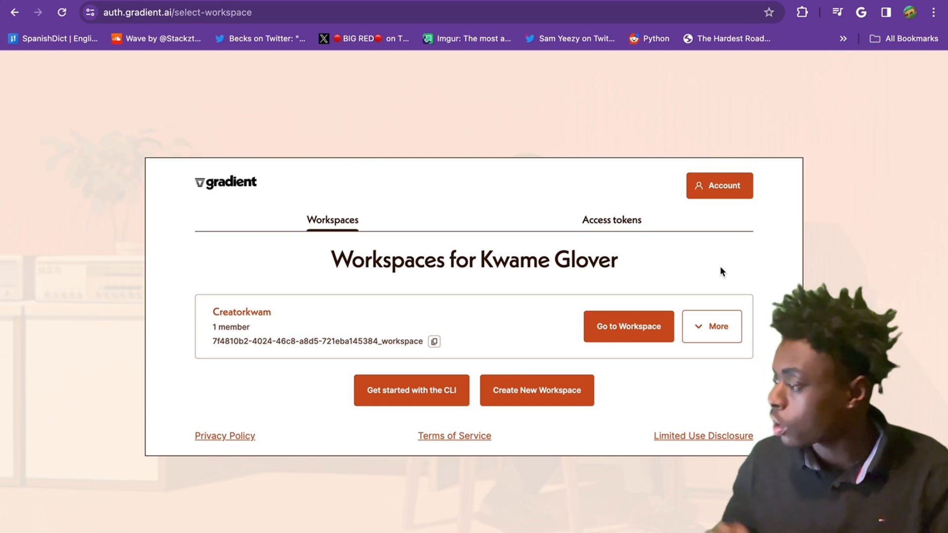
# - Enter the Creatorkwam workspace and start a new job from the Fine-Tuning section
pyautogui.click(629, 326)
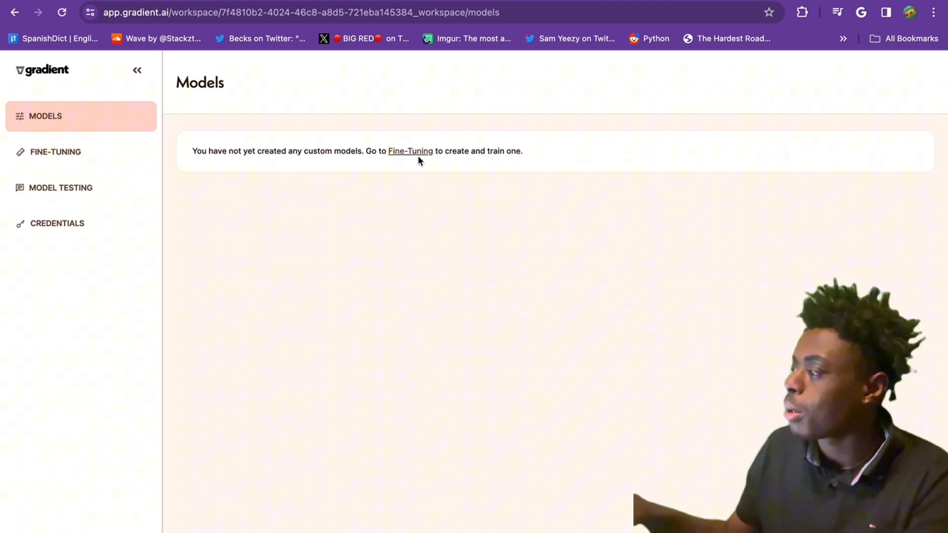
pyautogui.click(410, 150)
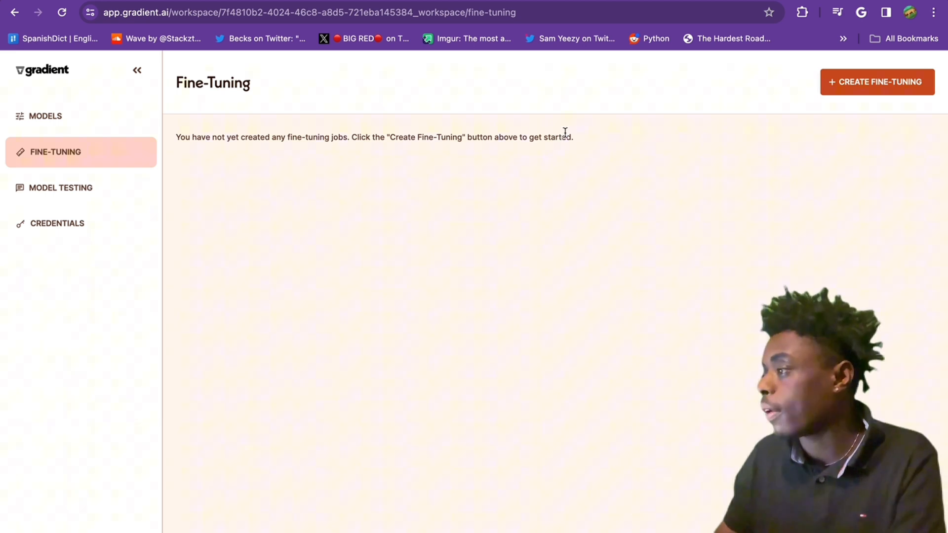
pyautogui.click(877, 82)
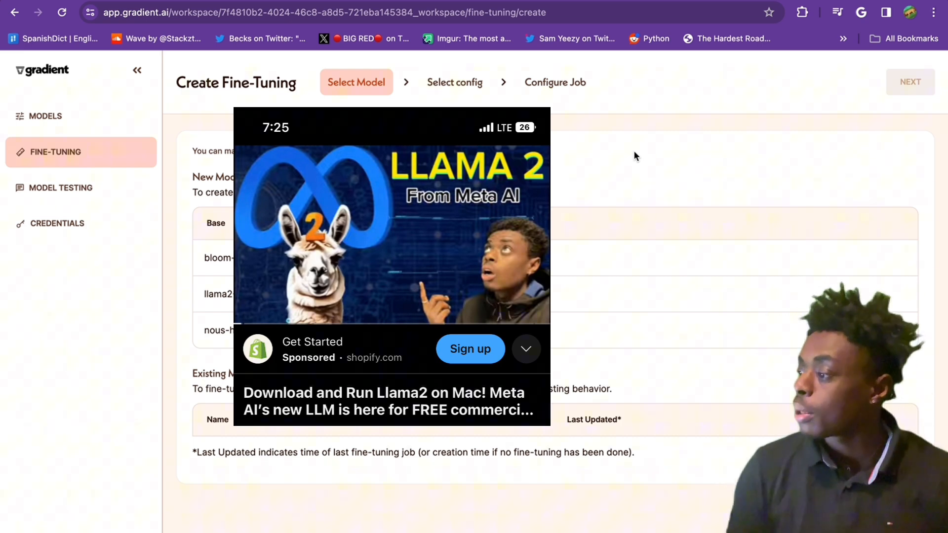
pyautogui.moveTo(613, 160)
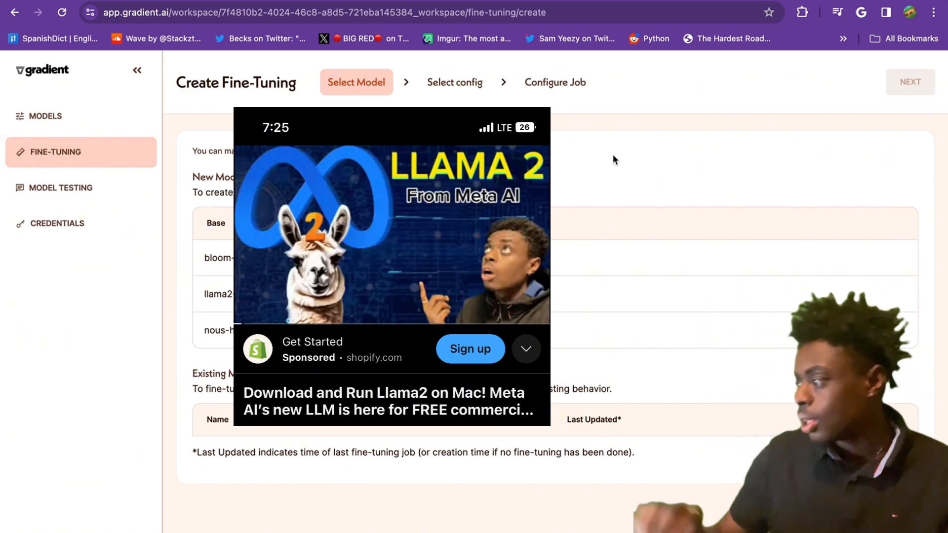
# - Pick llama2-7b-chat as base model, name it CreatorKwam and set LoRA rank 2 in Advanced Settings
pyautogui.click(237, 294)
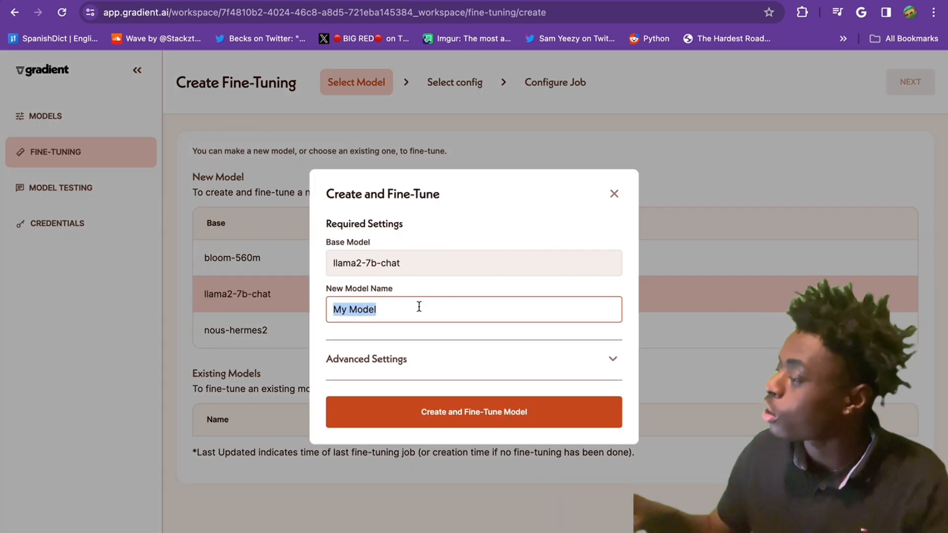
pyautogui.write('Creato')
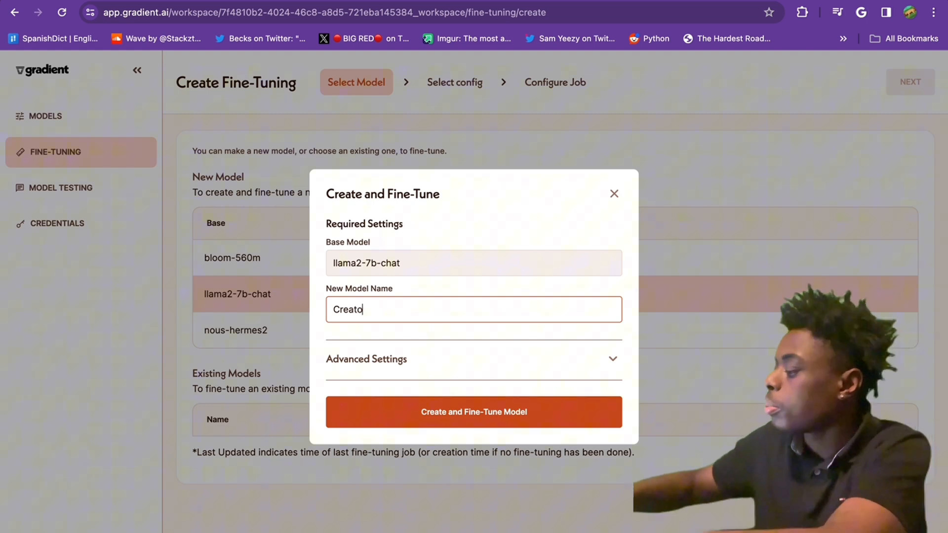
pyautogui.write('rKwam')
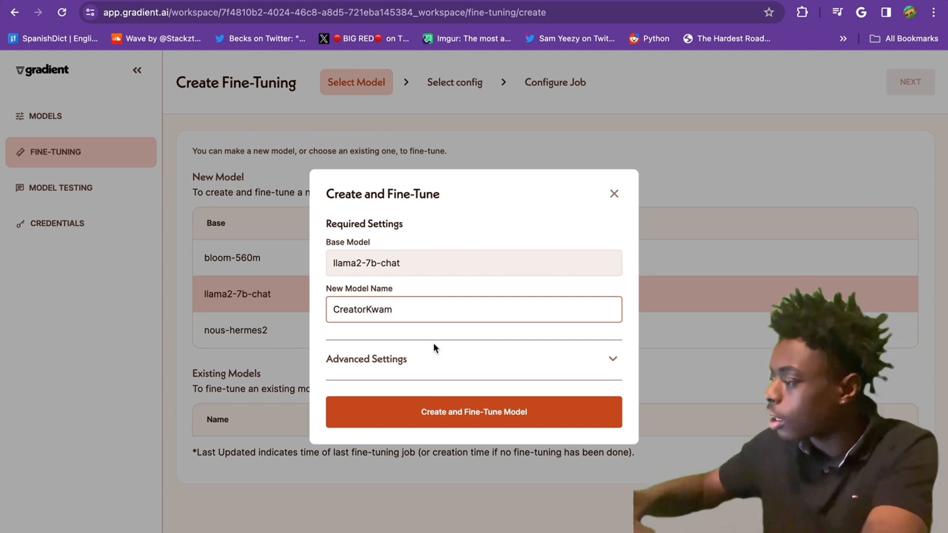
pyautogui.click(473, 358)
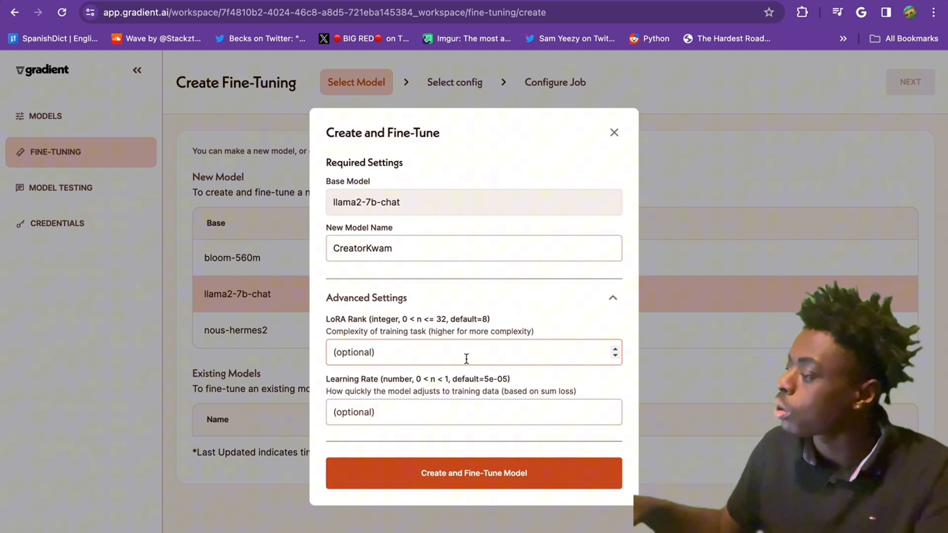
pyautogui.write('2')
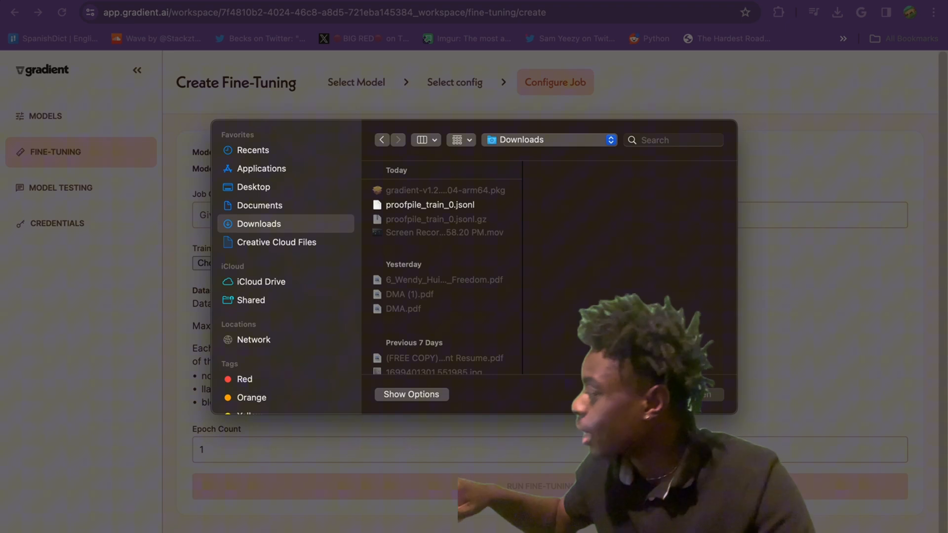
# - Choose proofpile_train_0.jsonl, swap to proofpile_train_20.jsonl after the size error, and run the fine-tuning job
pyautogui.click(429, 205)
pyautogui.write('creatorkwam')
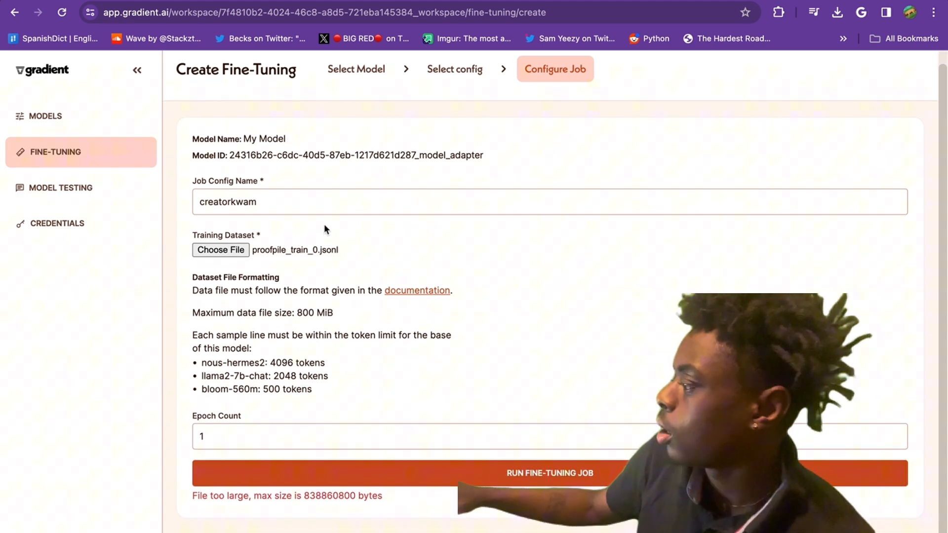
pyautogui.click(220, 250)
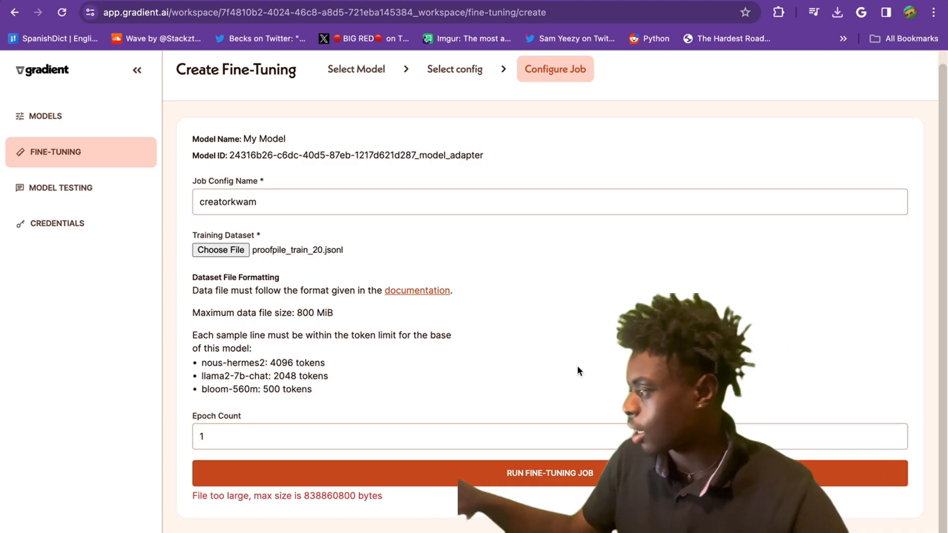
pyautogui.click(549, 473)
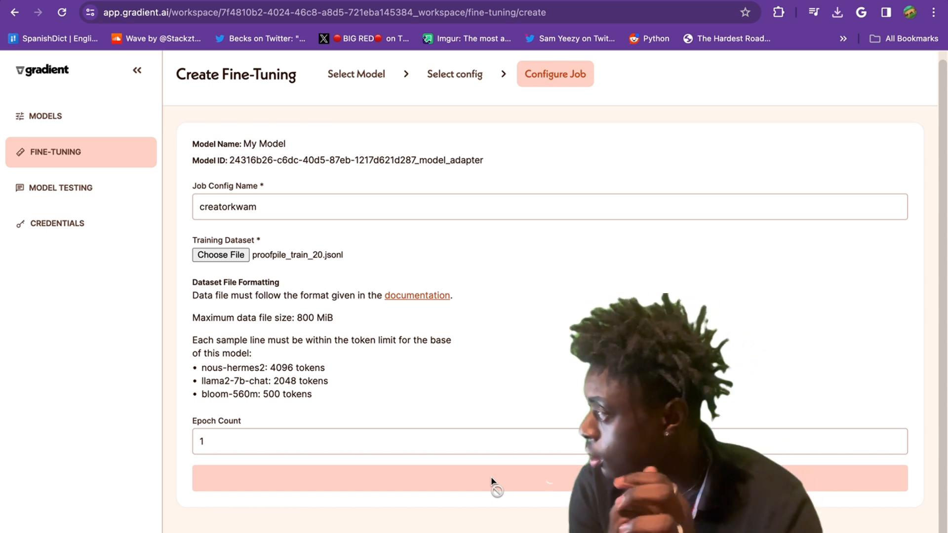
pyautogui.click(490, 478)
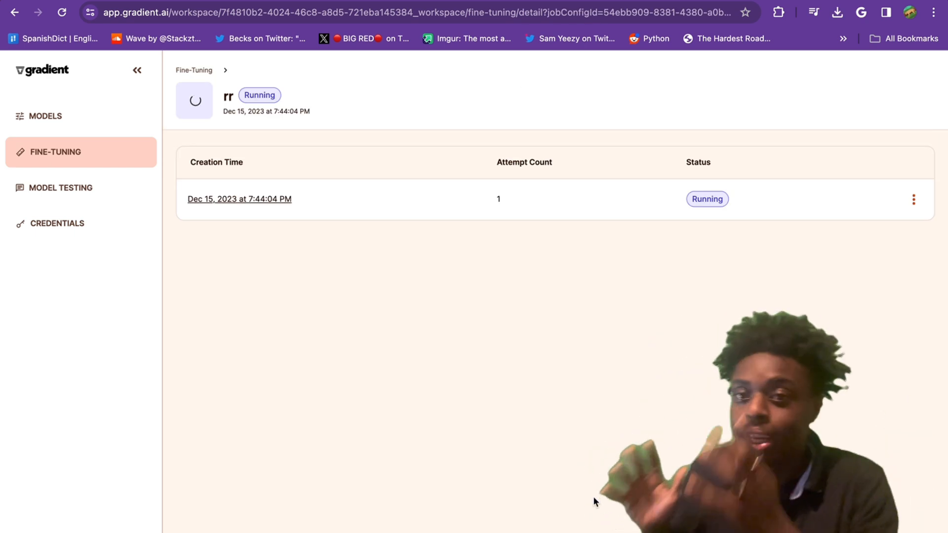
pyautogui.moveTo(414, 61)
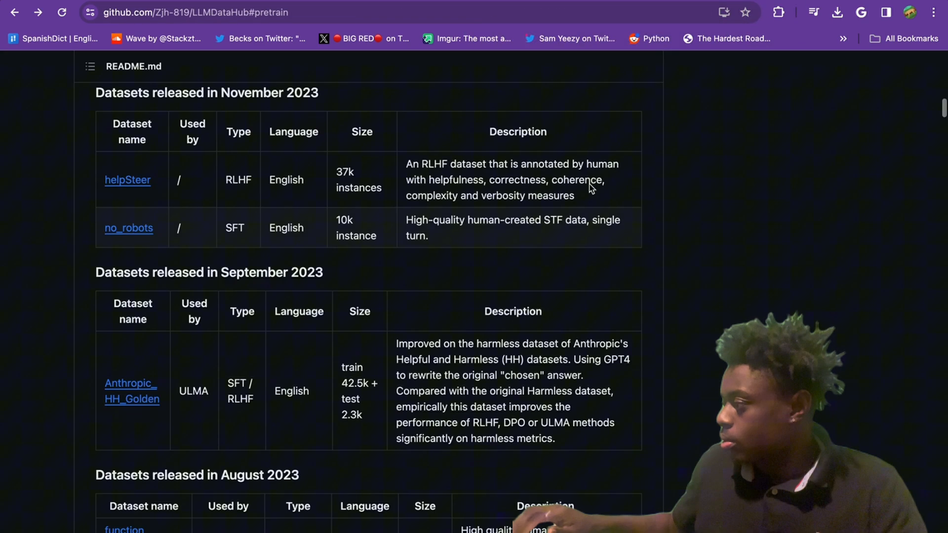
# - Scroll the LLMDataHub README's dataset table down to the July 2023 section
pyautogui.scroll(3)
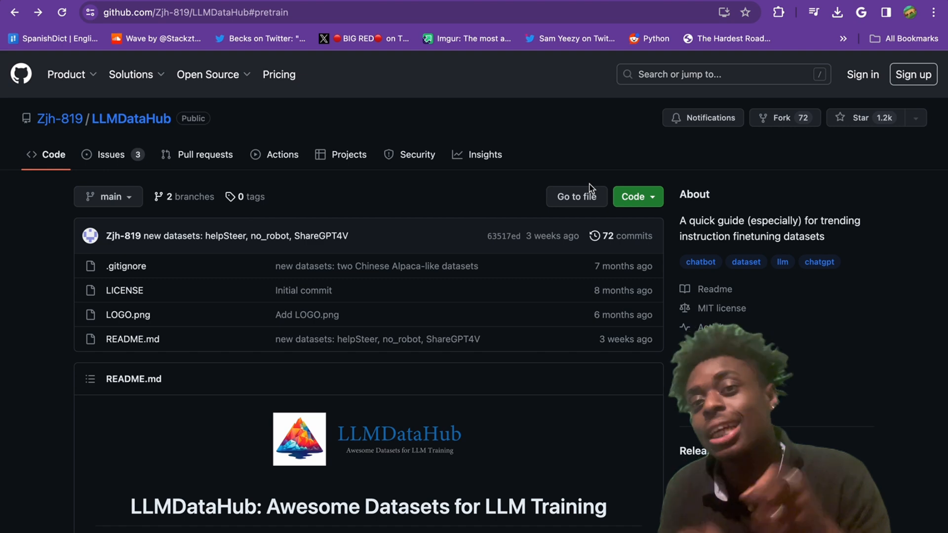
pyautogui.scroll(-3)
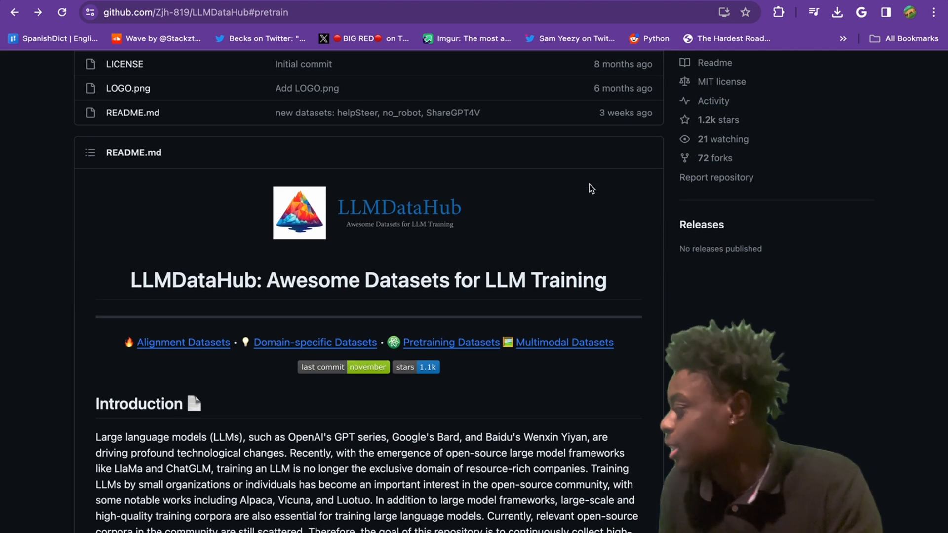
pyautogui.scroll(-3)
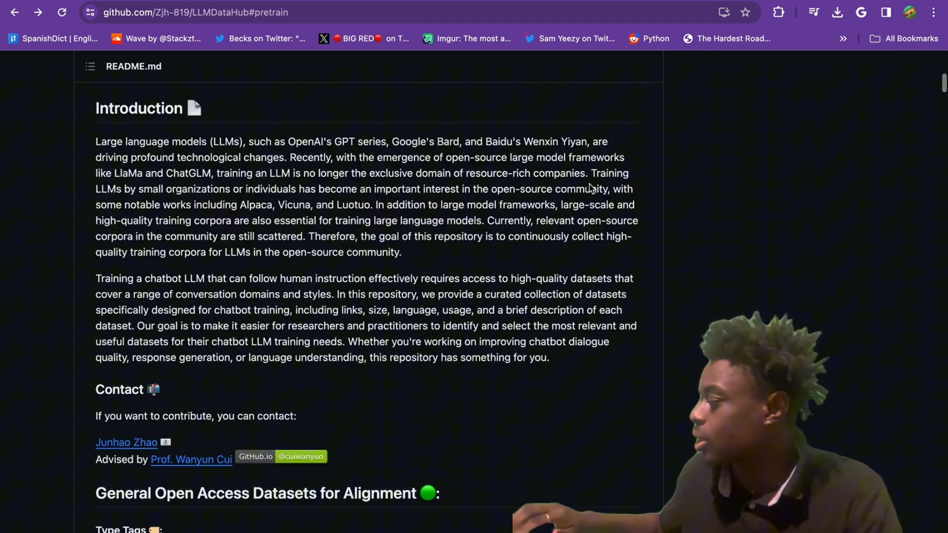
pyautogui.scroll(-3)
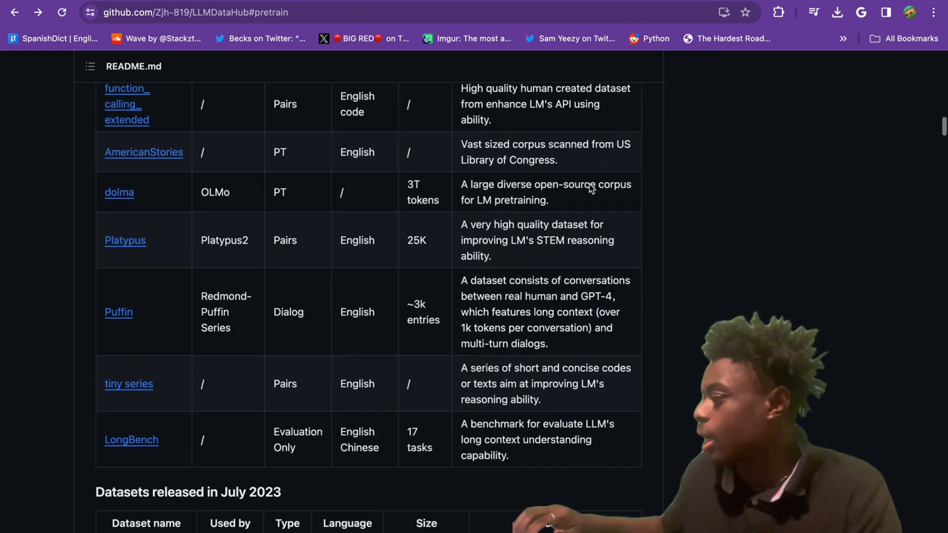
pyautogui.scroll(-3)
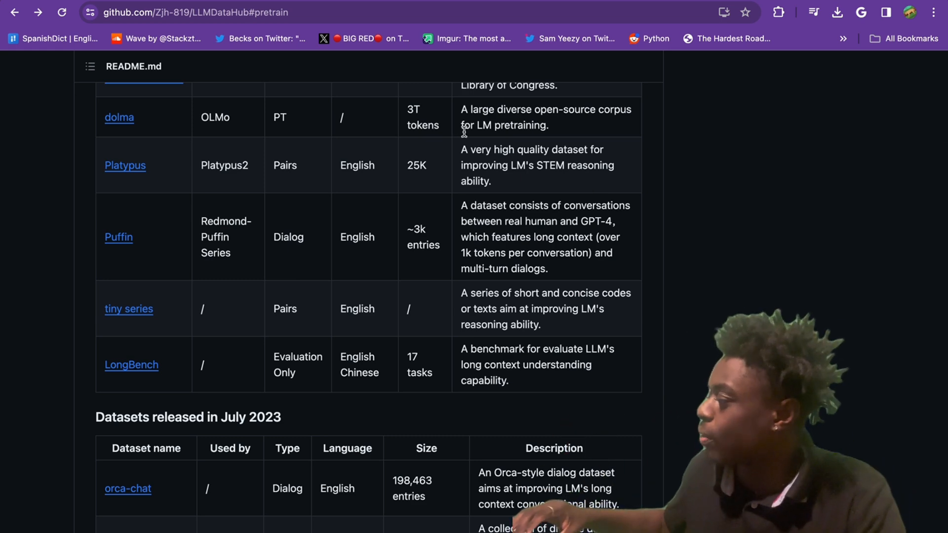
pyautogui.scroll(-3)
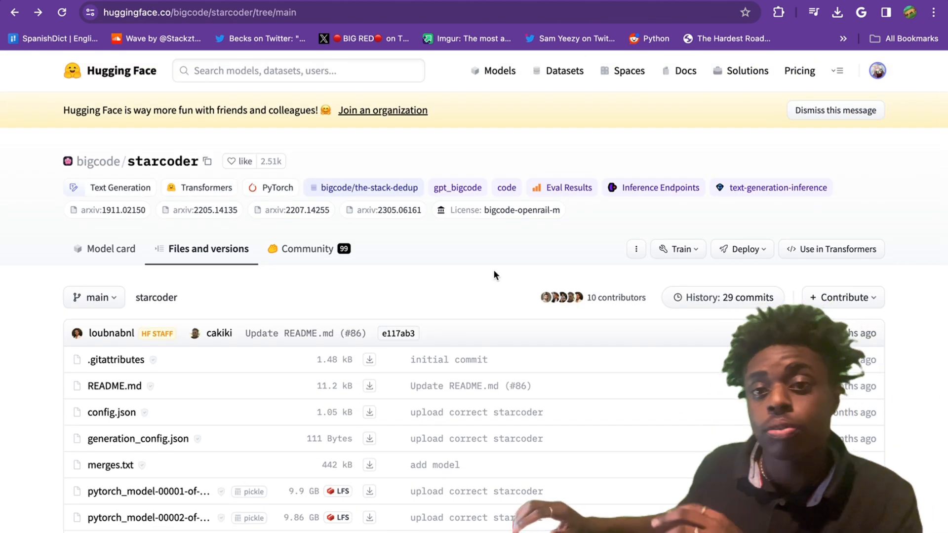
# - Scroll the bigcode/starcoder file list to the PyTorch model shards and tokenizer files
pyautogui.scroll(-3)
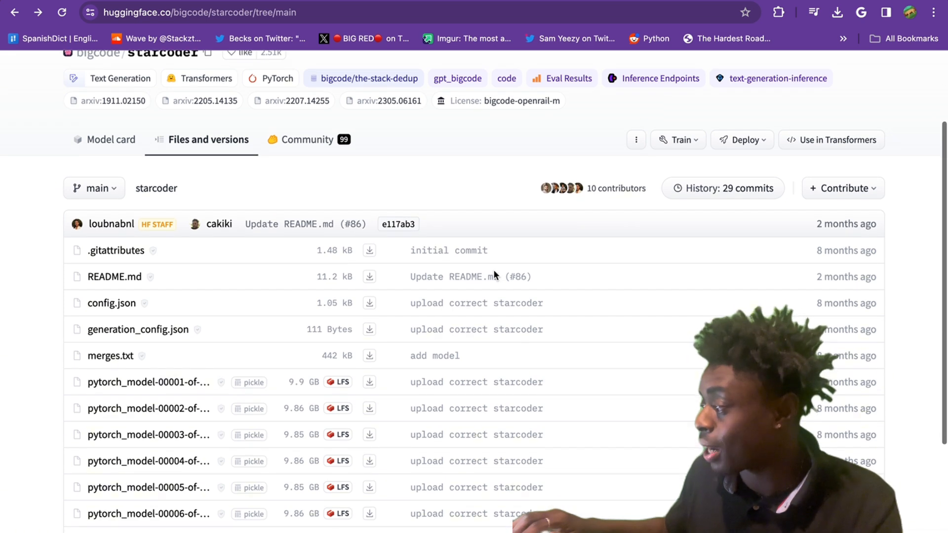
pyautogui.scroll(-3)
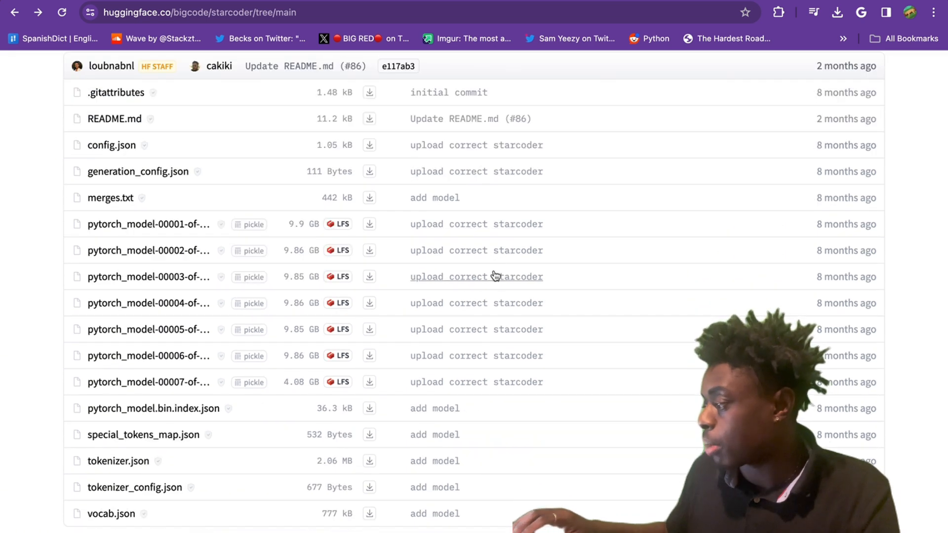
pyautogui.moveTo(199, 279)
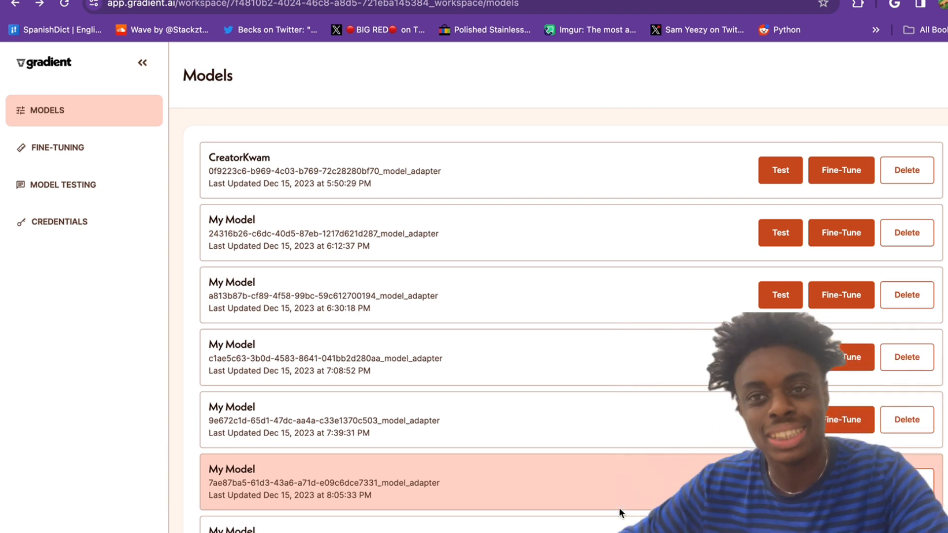
# - Start testing CreatorKwam from the Models page and send it a 'Hello' prompt
pyautogui.scroll(3)
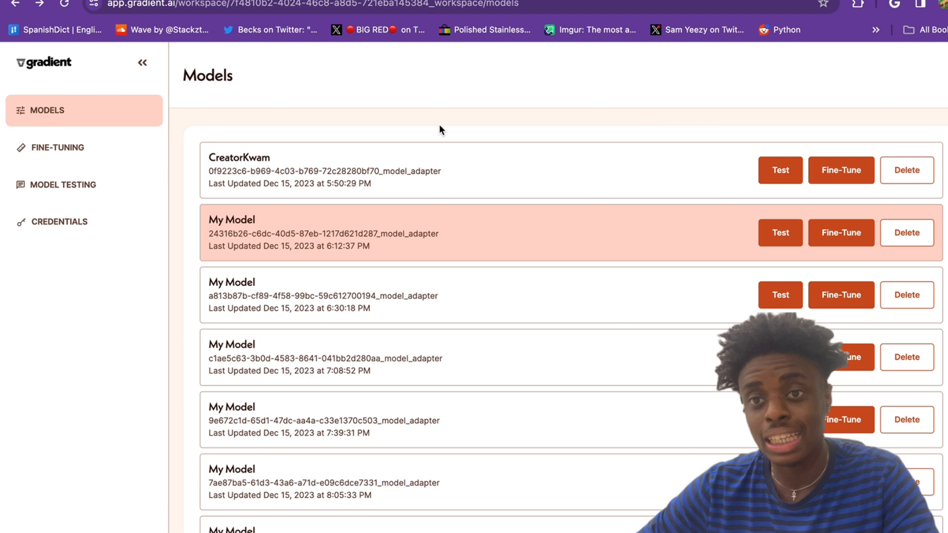
pyautogui.scroll(-3)
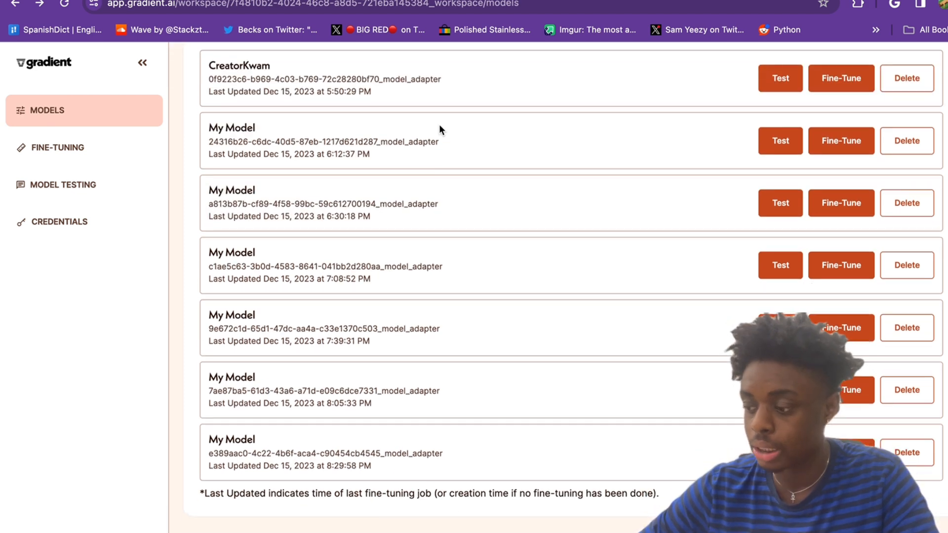
pyautogui.scroll(3)
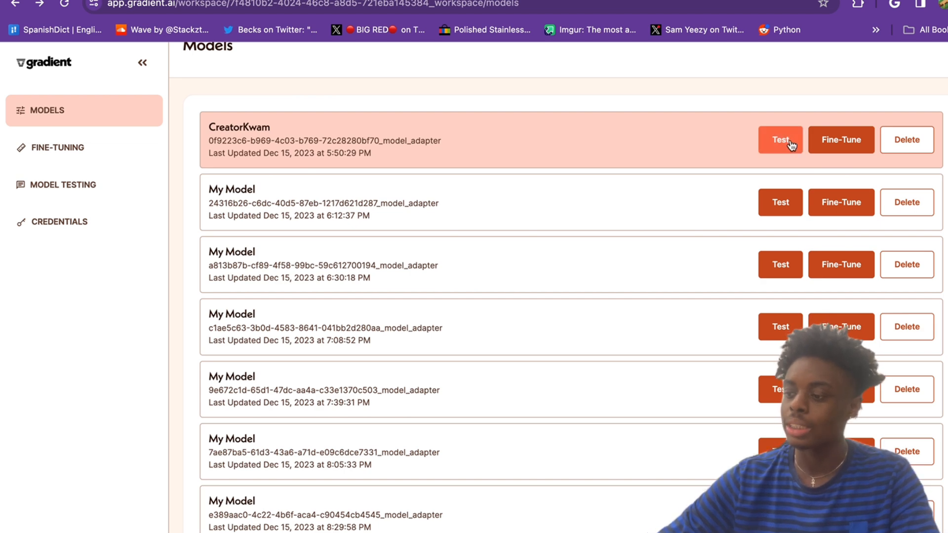
pyautogui.click(781, 140)
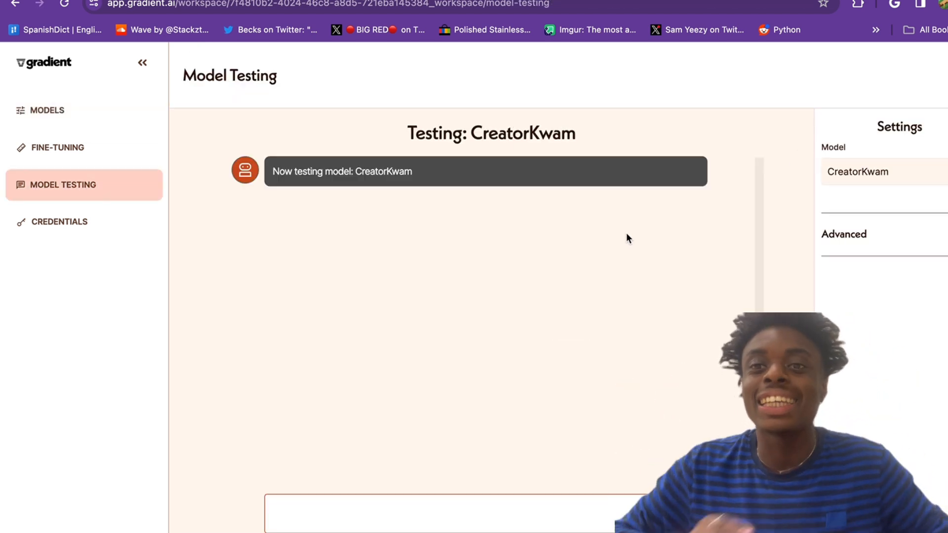
pyautogui.click(457, 514)
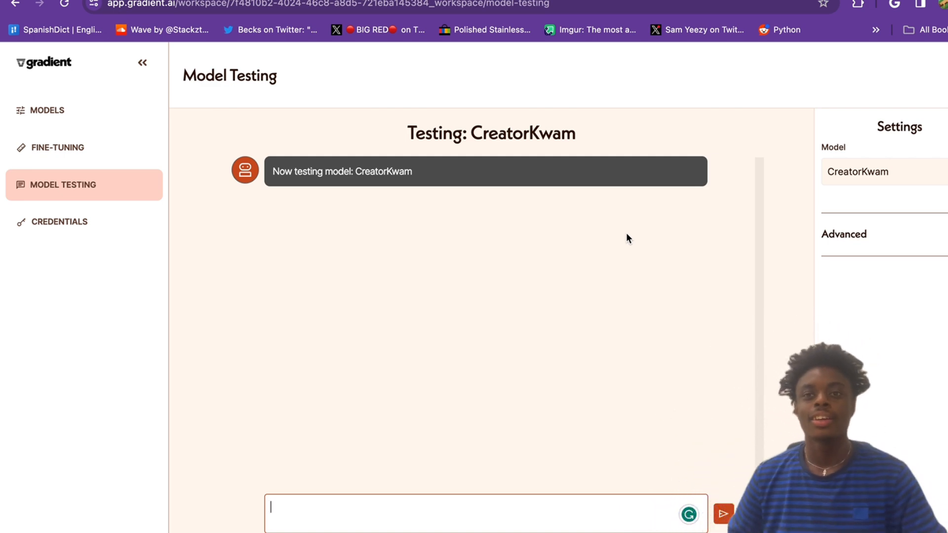
pyautogui.moveTo(602, 343)
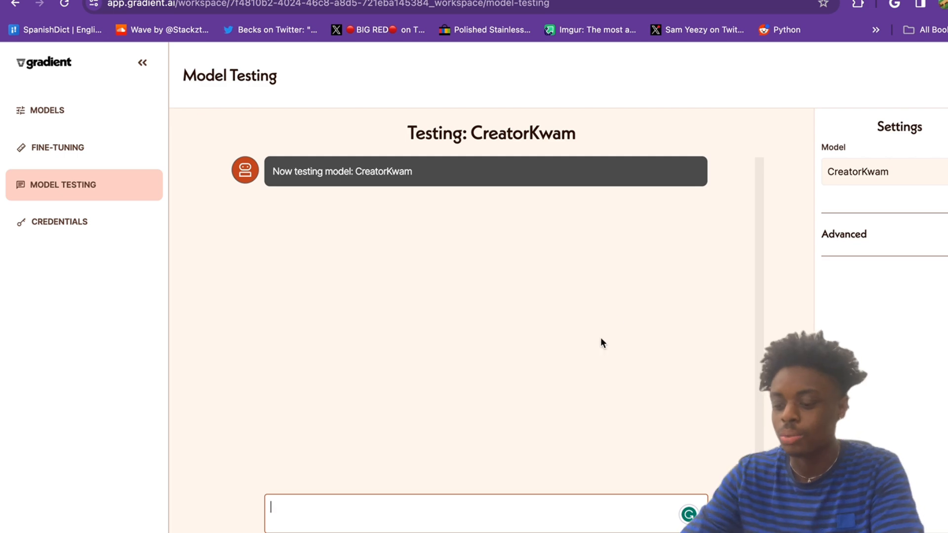
pyautogui.write('Hello')
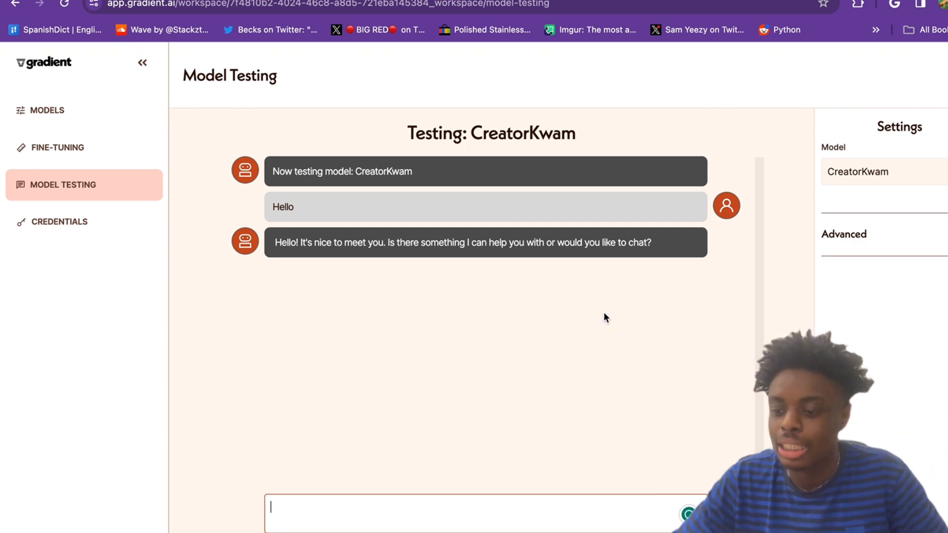
pyautogui.moveTo(540, 454)
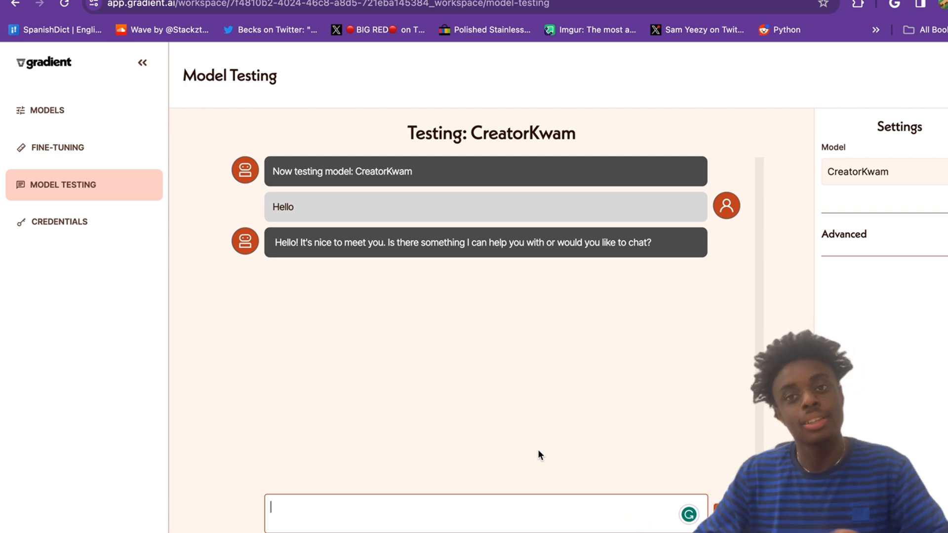
# - Send CreatorKwam a money-management prompt about a $120k salary, $120k car in three years and $45k savings
pyautogui.write('Can you help me manage my money? I make $12')
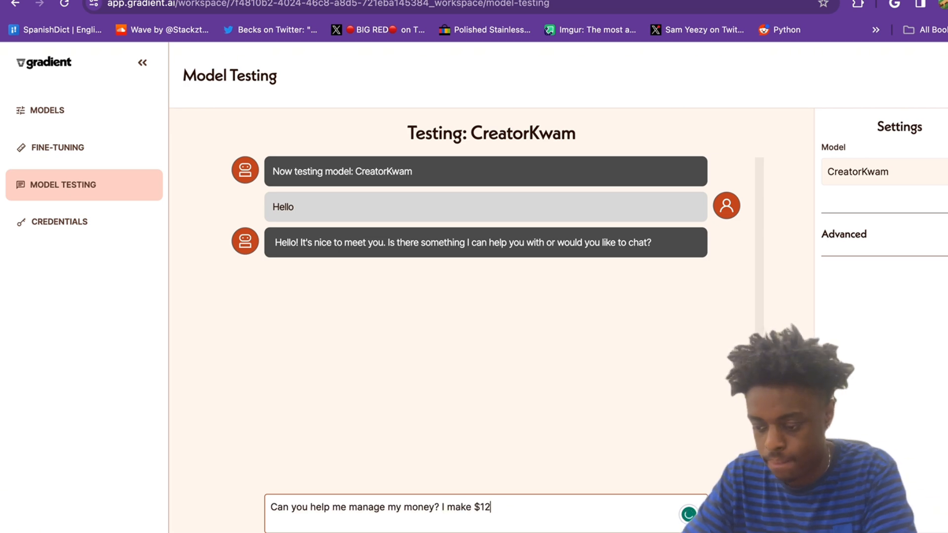
pyautogui.write('0k per year and would like to buy a 120k car in th')
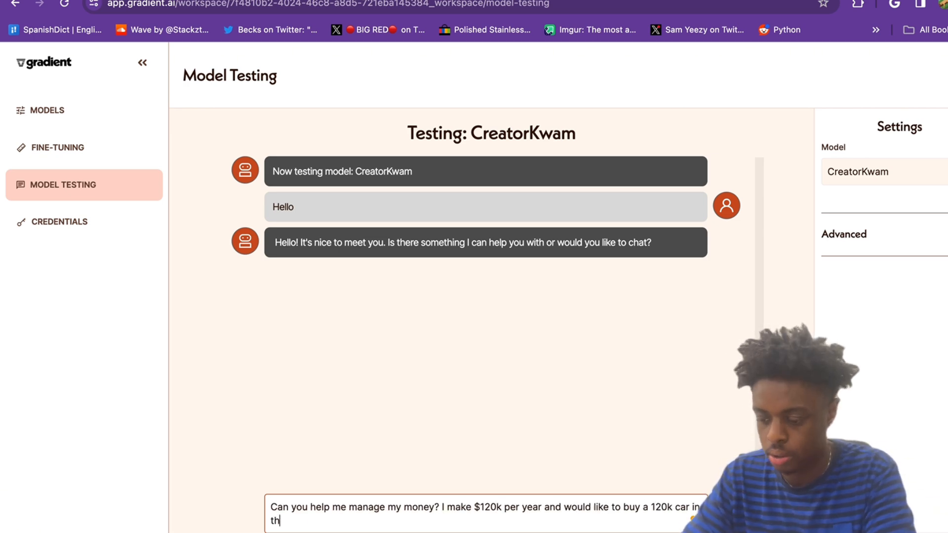
pyautogui.press('Return')
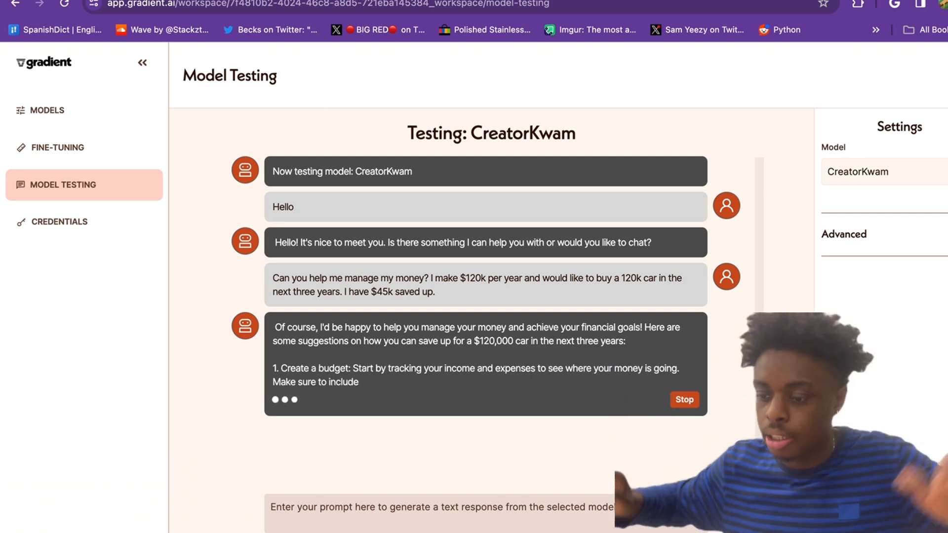
pyautogui.moveTo(690, 456)
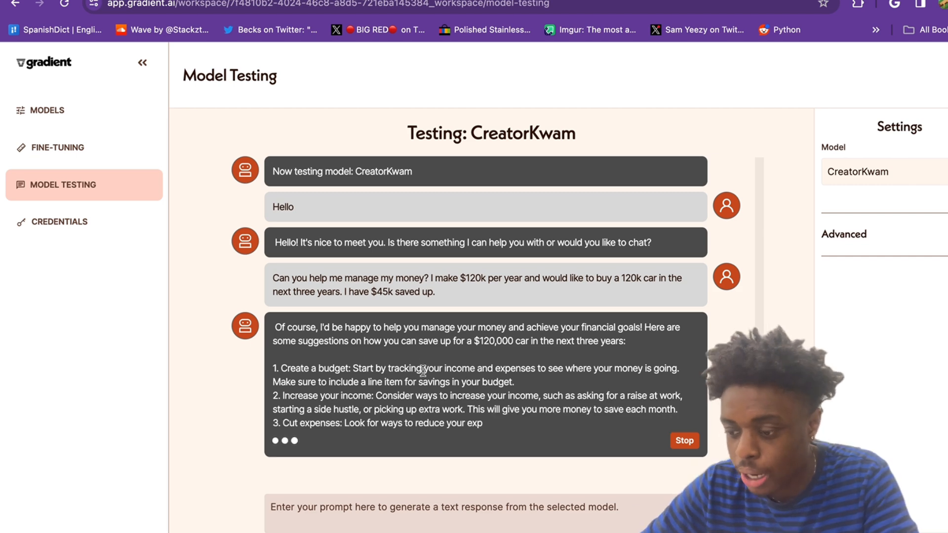
pyautogui.moveTo(487, 373)
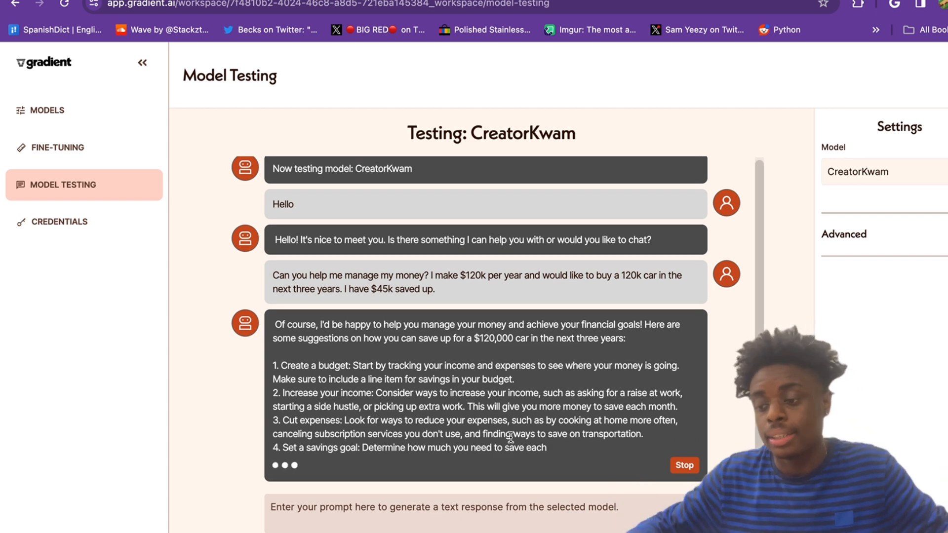
pyautogui.moveTo(513, 425)
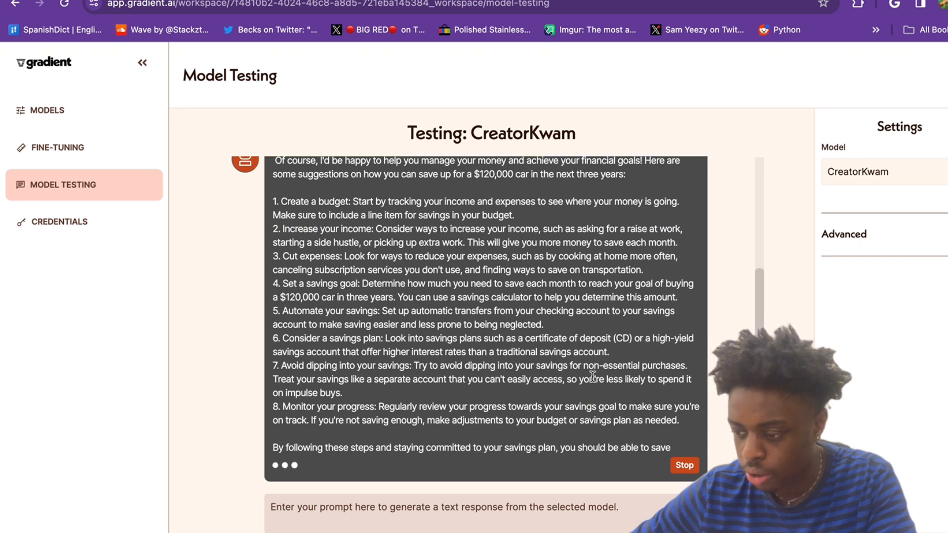
pyautogui.moveTo(366, 410)
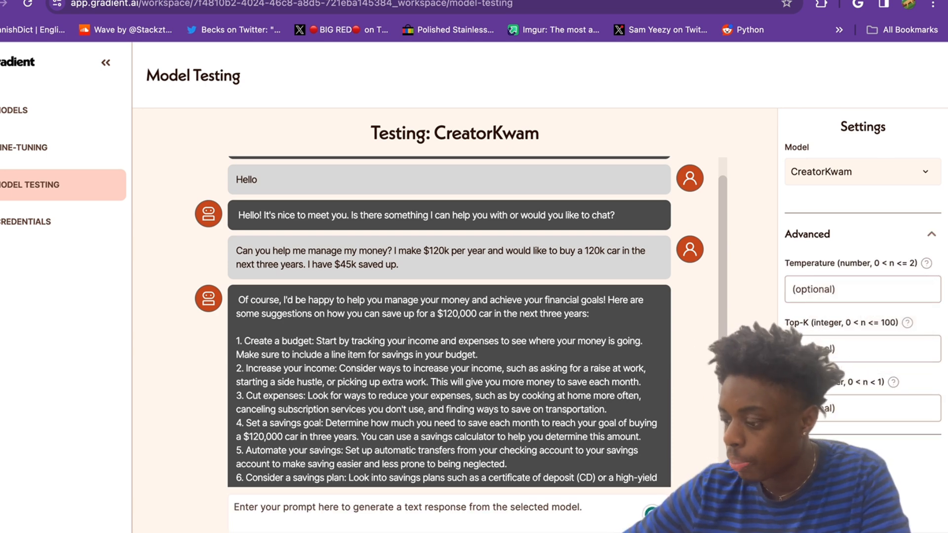
# - Expand the Advanced section of the Settings panel to show temperature and top-K
pyautogui.click(13, 109)
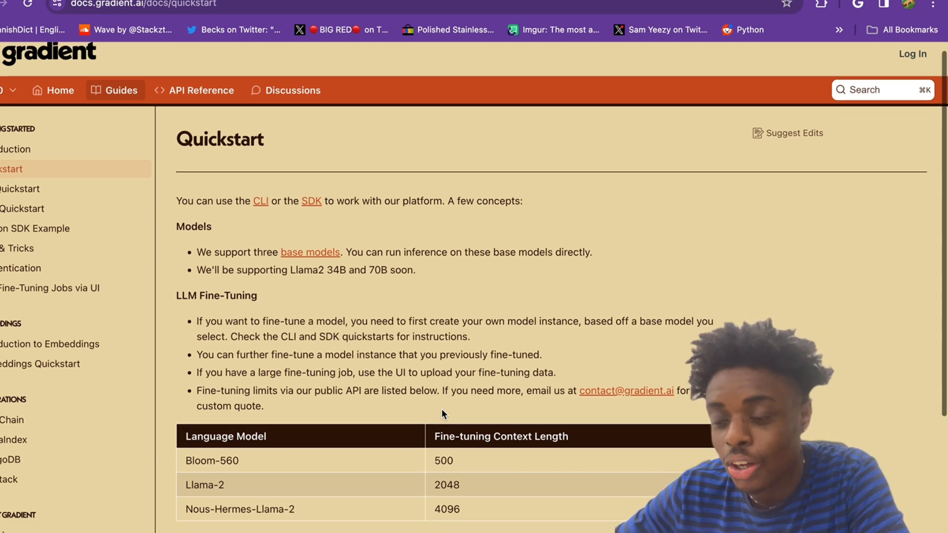
# - Open the CLI Quickstart guide and scroll through its Install and Authentication sections
pyautogui.scroll(3)
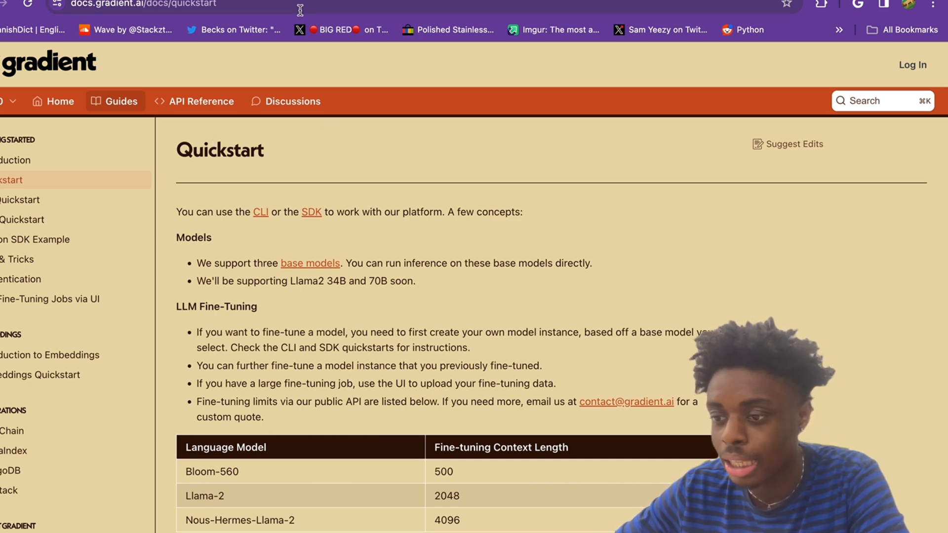
pyautogui.moveTo(257, 196)
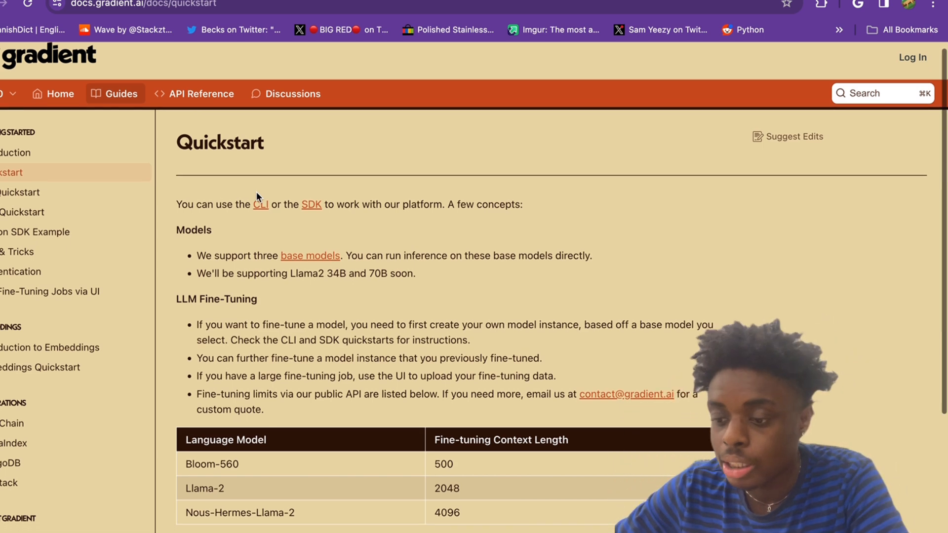
pyautogui.scroll(-3)
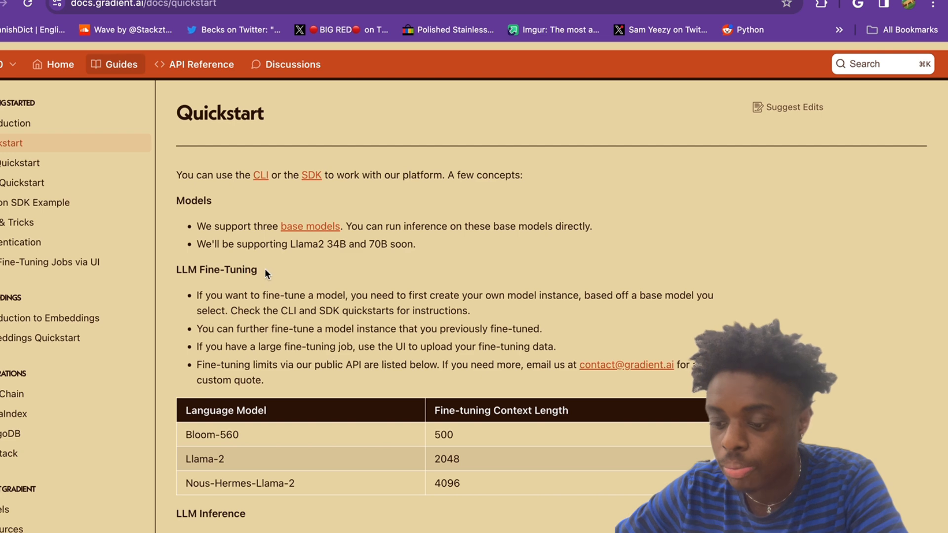
pyautogui.scroll(-3)
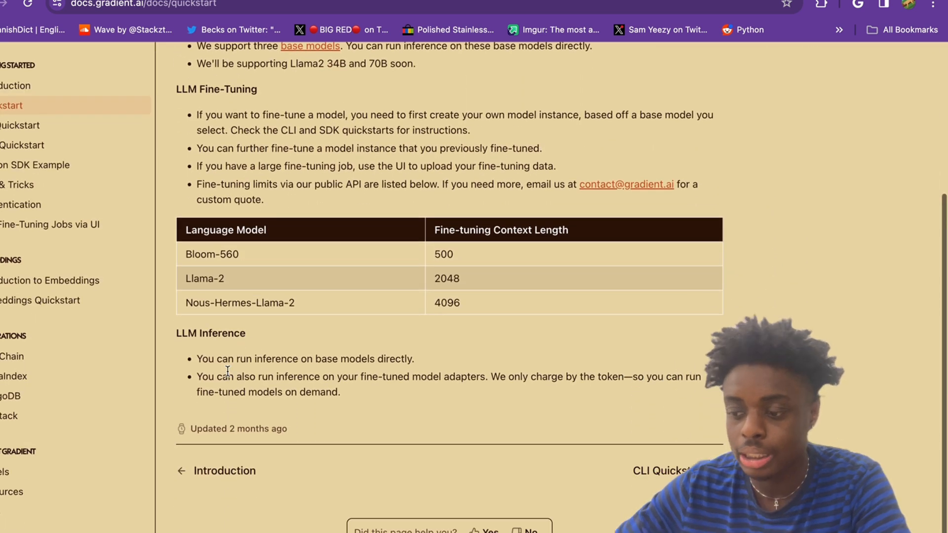
pyautogui.click(659, 470)
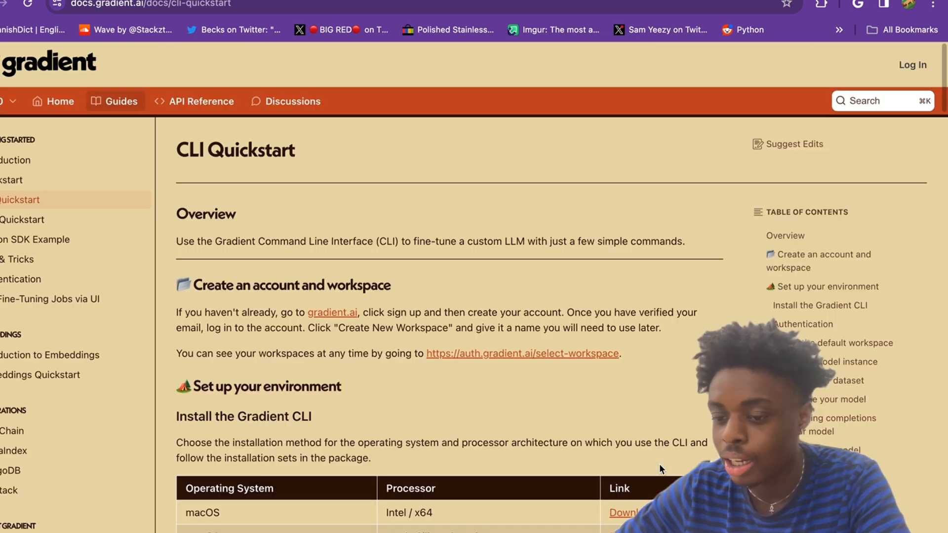
pyautogui.scroll(-3)
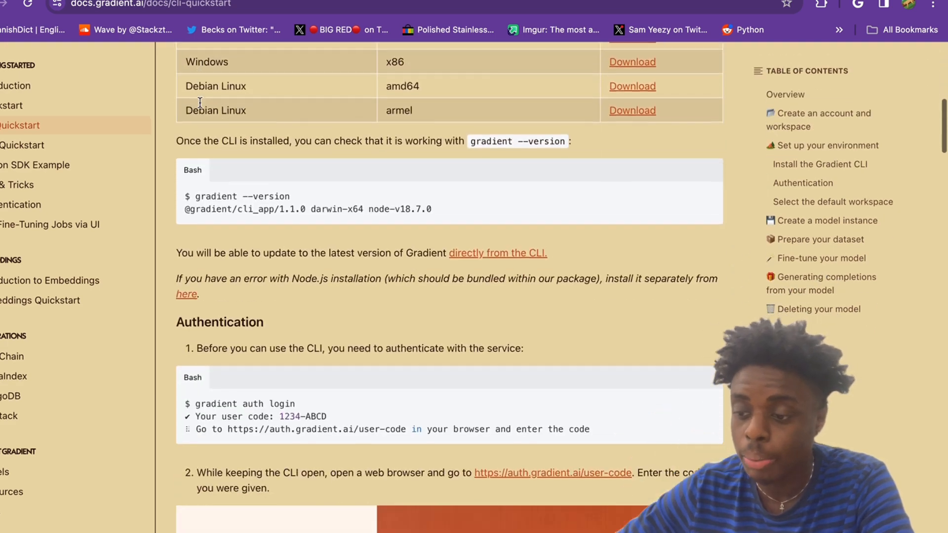
pyautogui.scroll(-3)
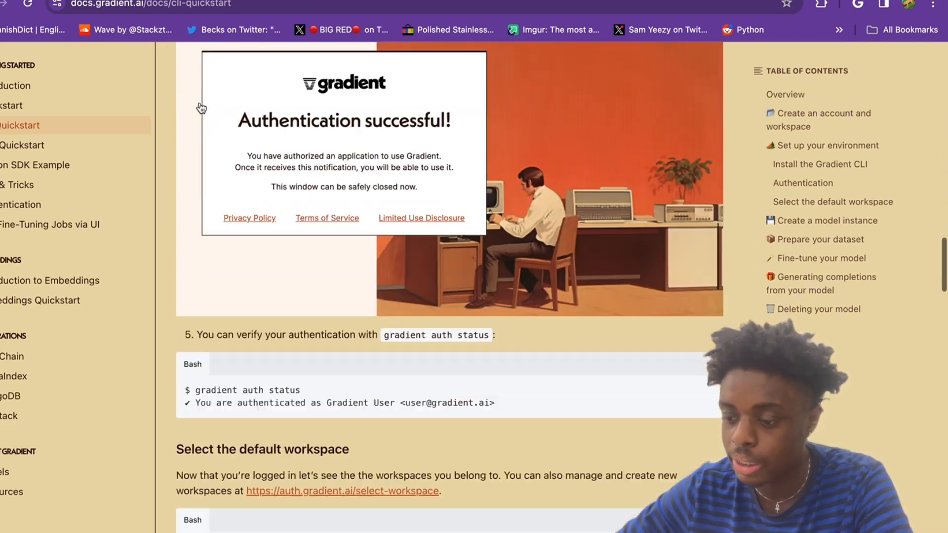
pyautogui.scroll(-3)
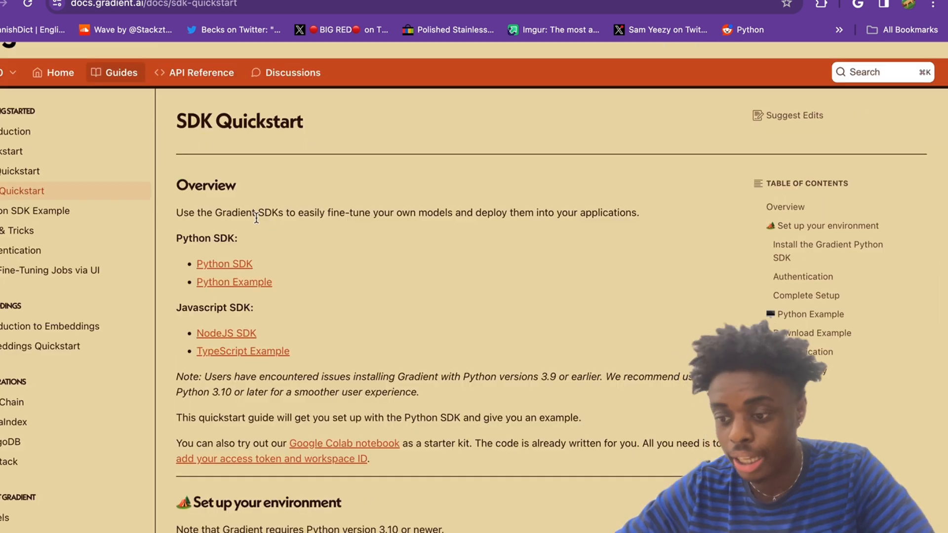
pyautogui.moveTo(205, 268)
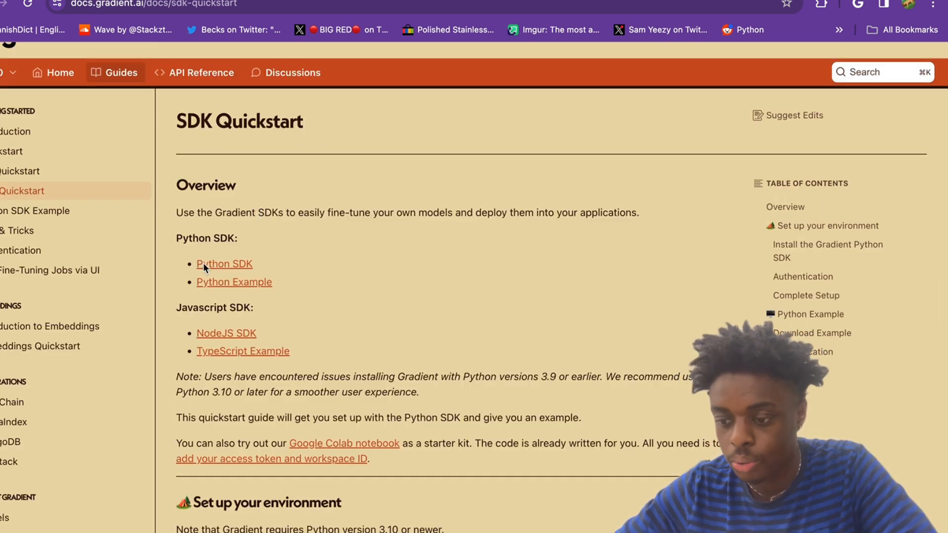
# - Scroll through the SDK Quickstart's setup, authentication and code sample down to the Help section
pyautogui.scroll(-3)
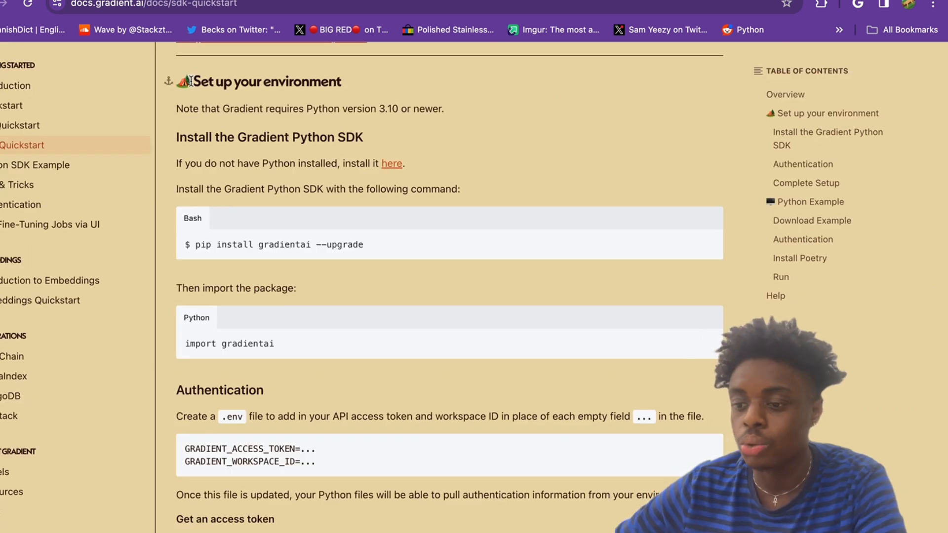
pyautogui.moveTo(314, 153)
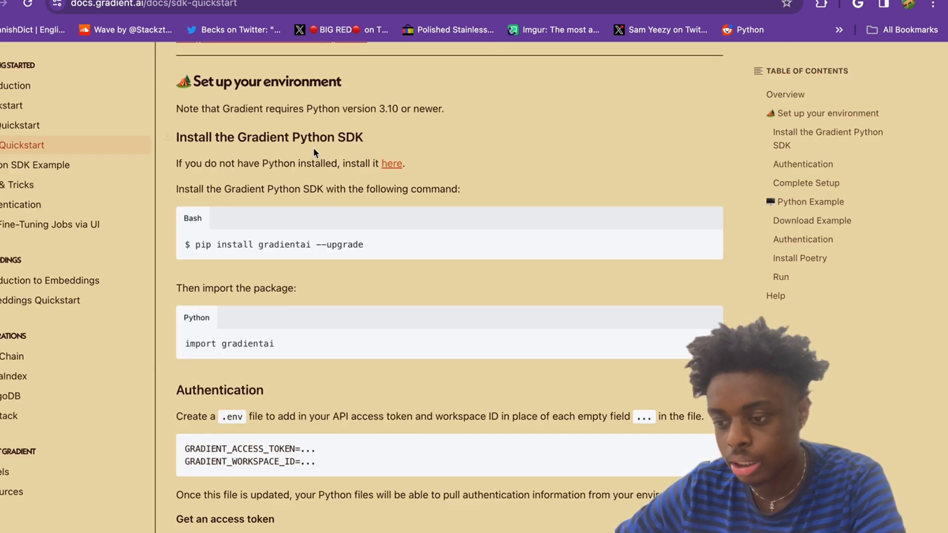
pyautogui.scroll(-3)
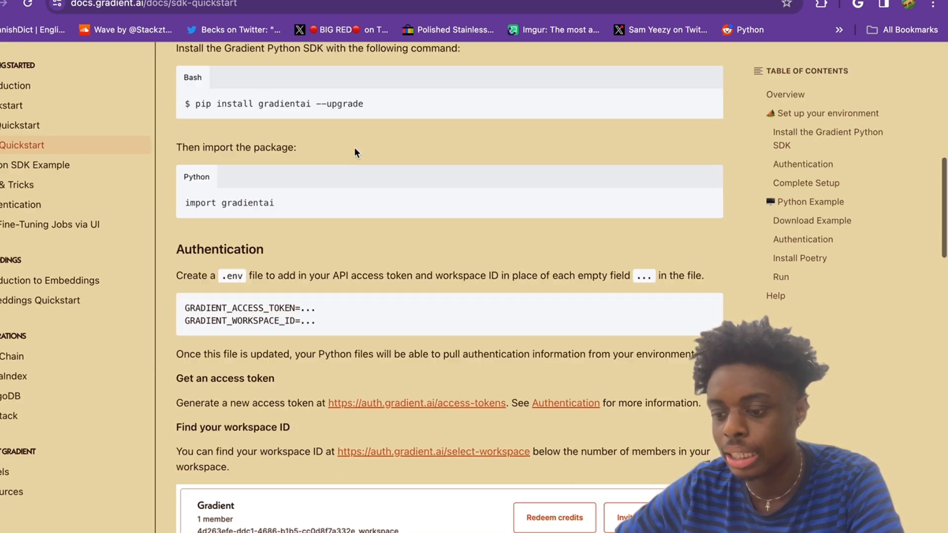
pyautogui.scroll(-3)
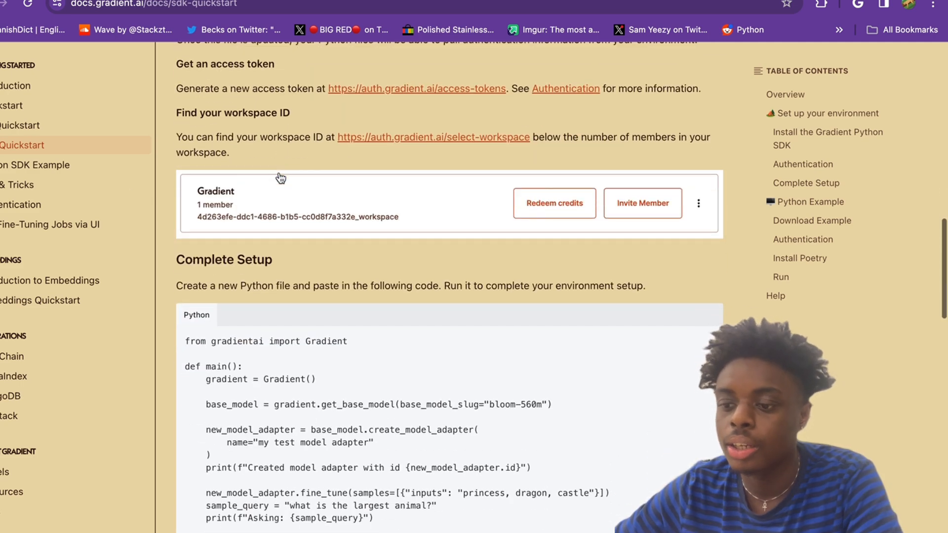
pyautogui.moveTo(260, 114)
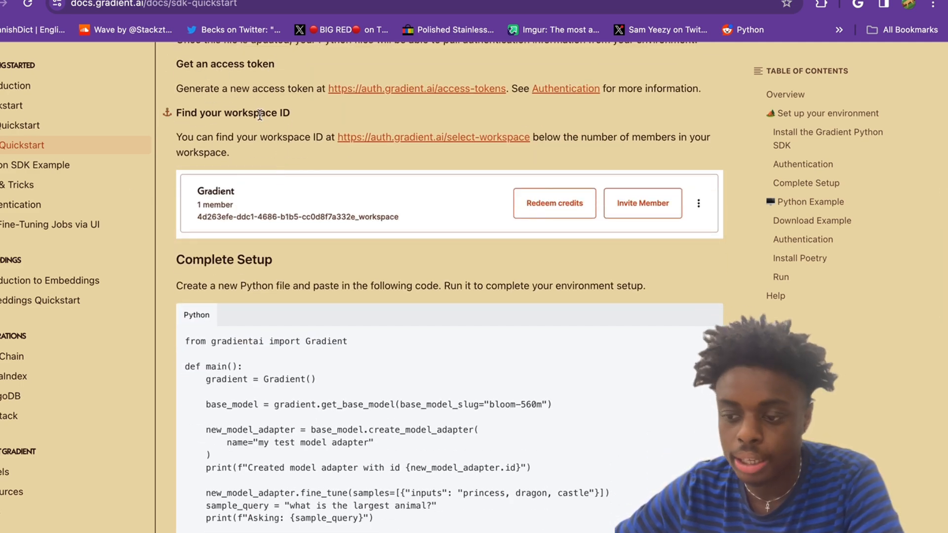
pyautogui.scroll(-3)
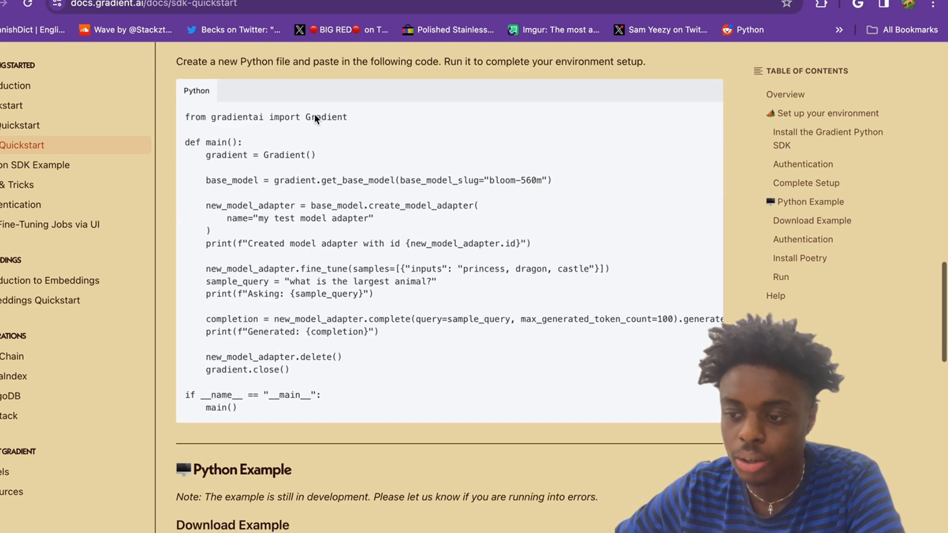
pyautogui.scroll(-3)
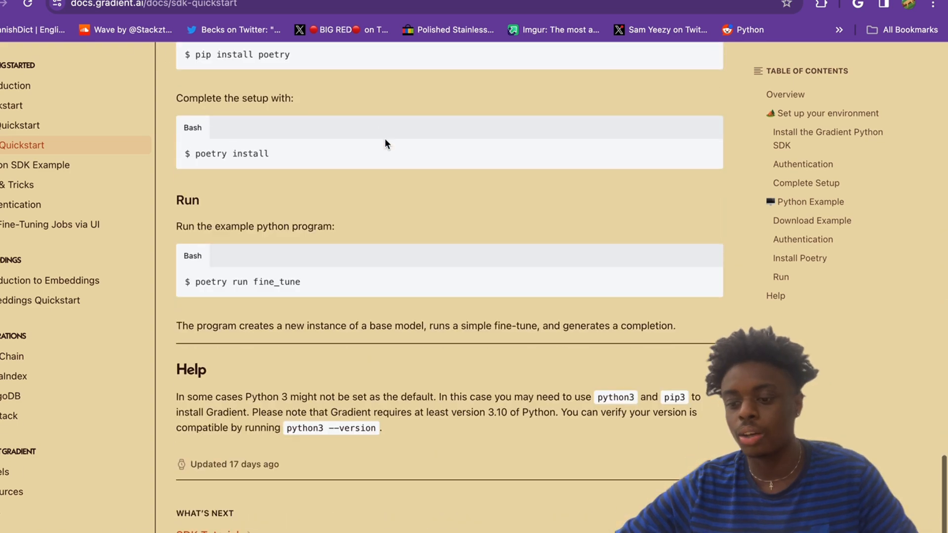
pyautogui.scroll(-3)
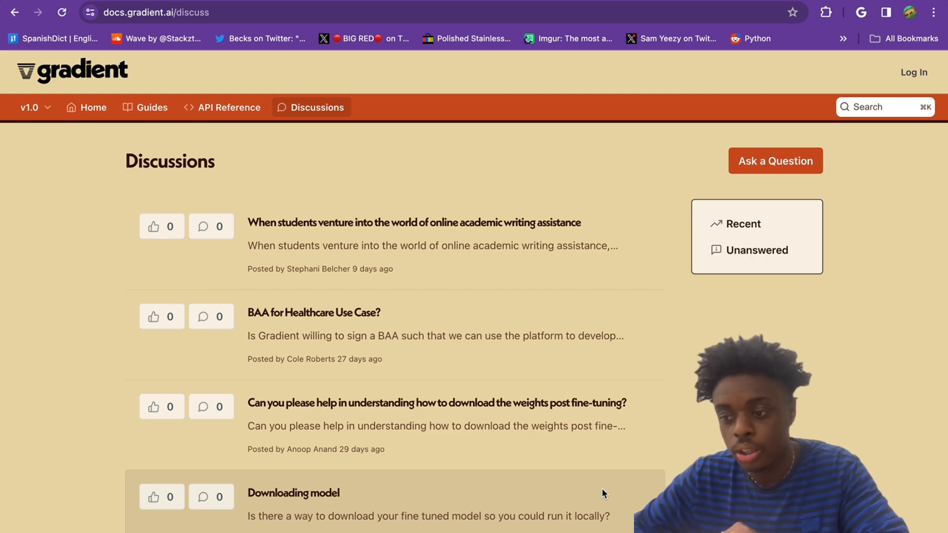
# - Scroll down and back up the list of community questions in the Discussions forum
pyautogui.scroll(-3)
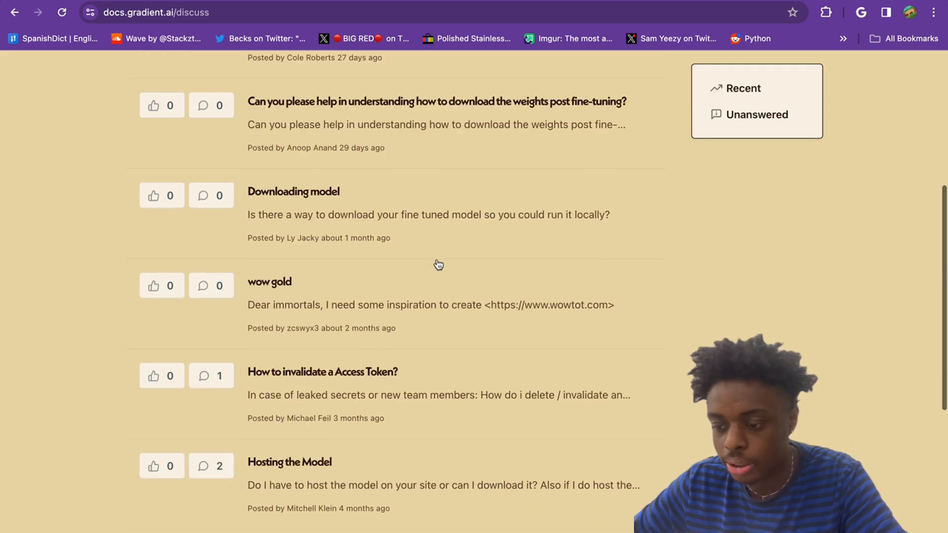
pyautogui.scroll(3)
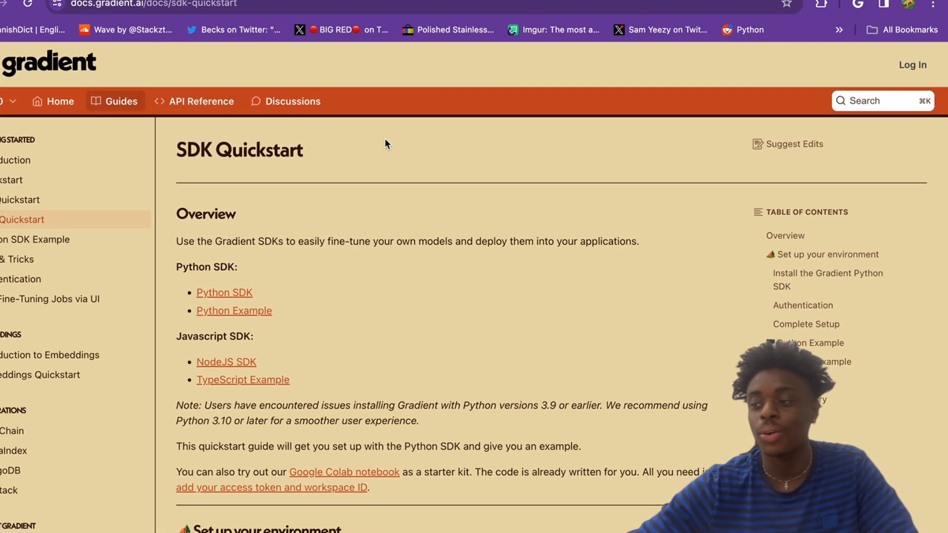
pyautogui.moveTo(668, 118)
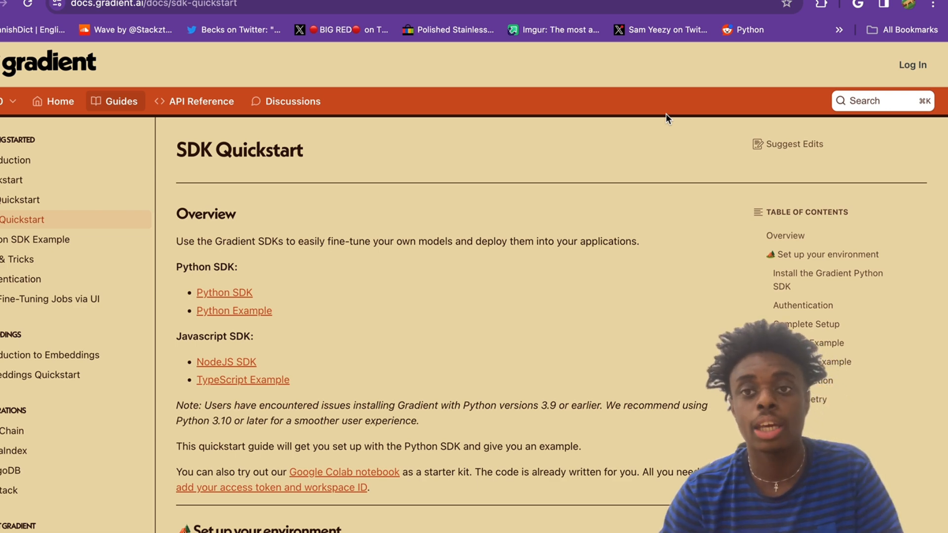
pyautogui.moveTo(610, 198)
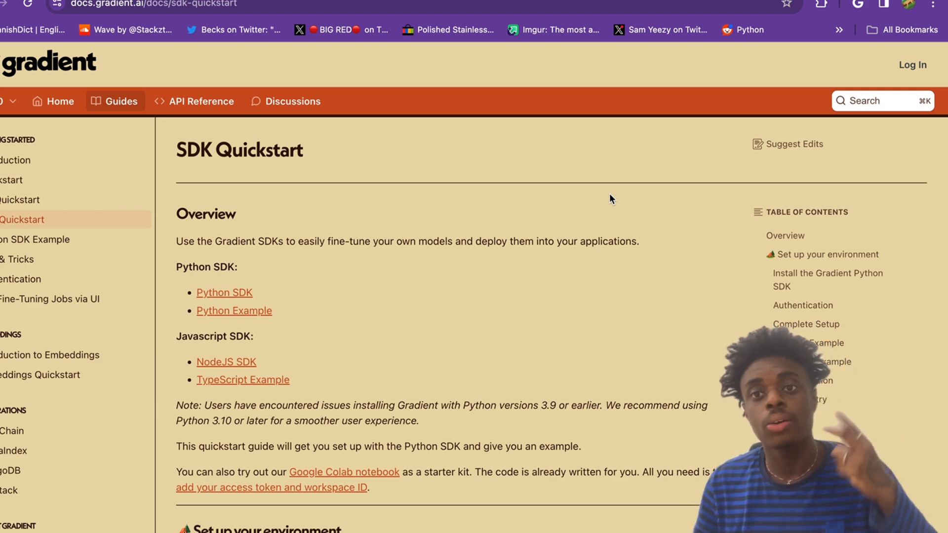
# - Return to the Discussions page showing questions on hosting models and fine-tuning methods
pyautogui.click(292, 101)
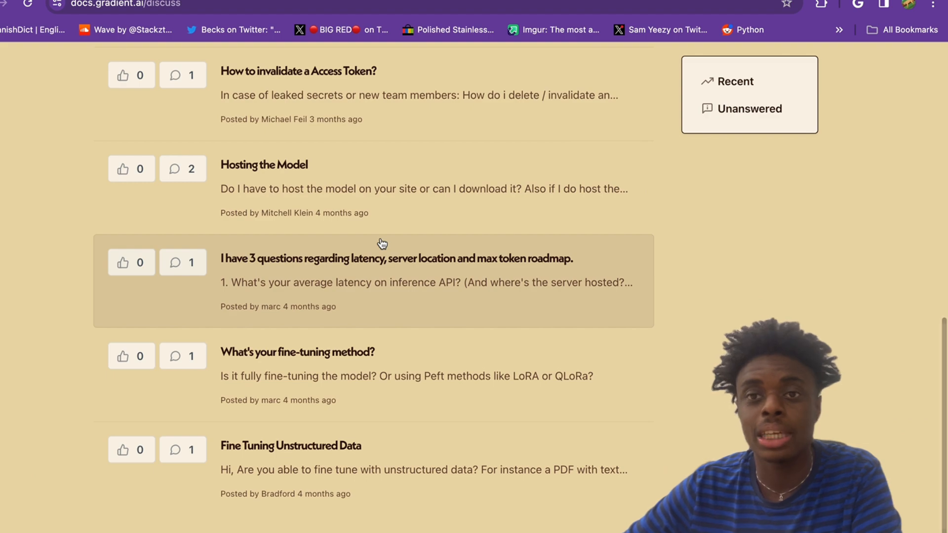